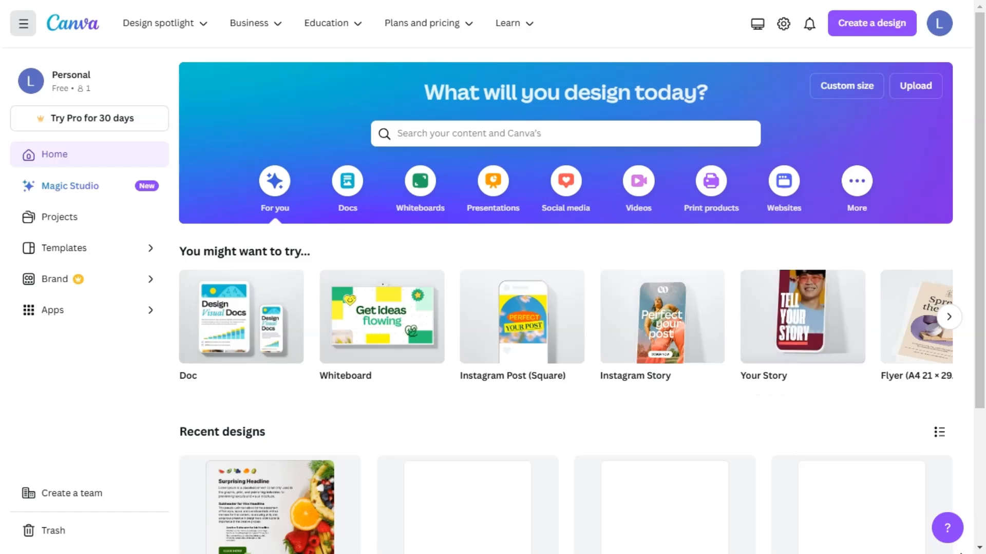
mouse_move(606, 440)
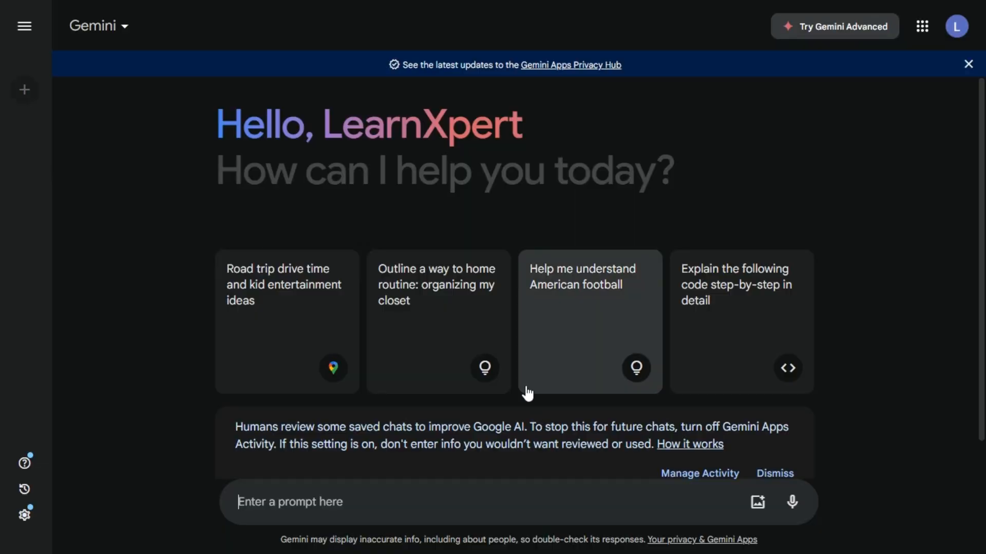
mouse_move(484, 85)
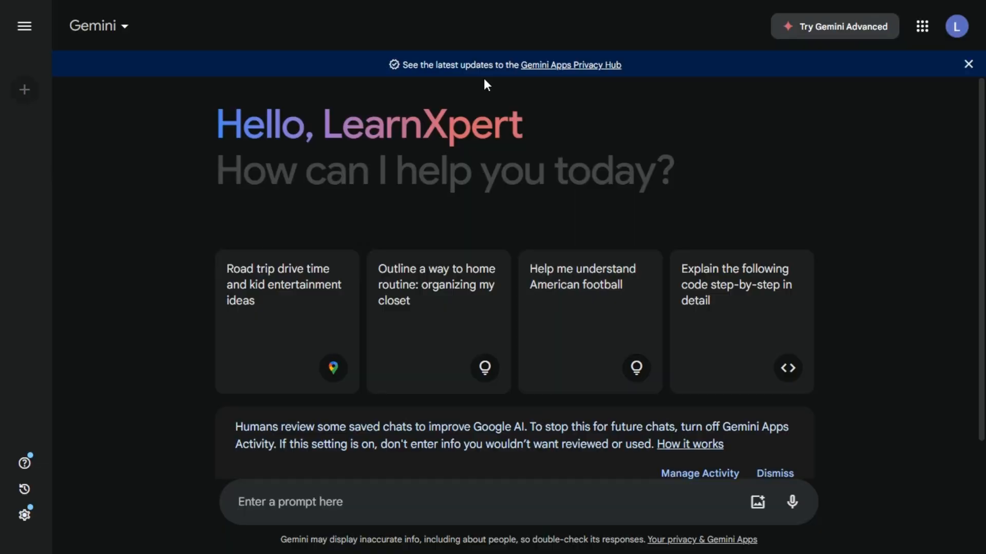
mouse_move(537, 480)
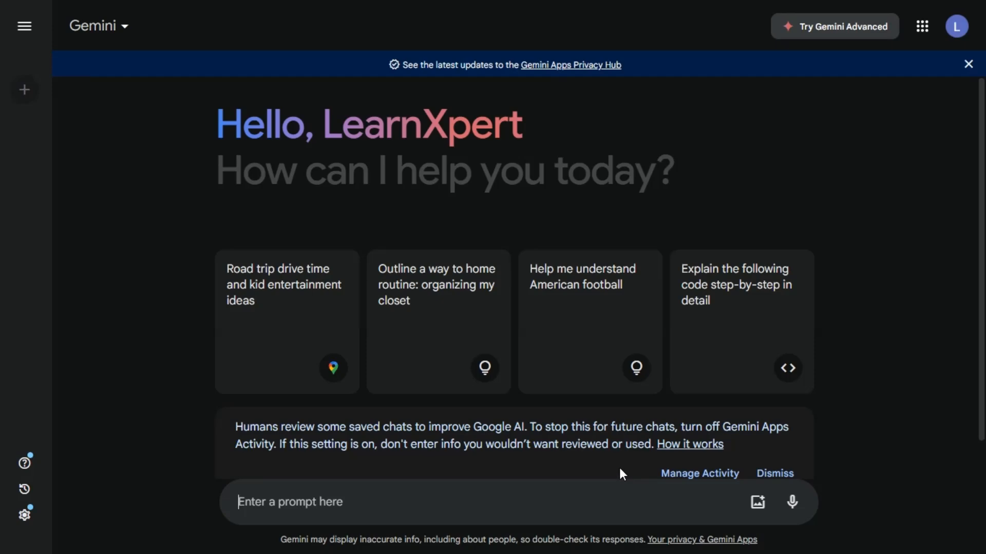
mouse_move(630, 490)
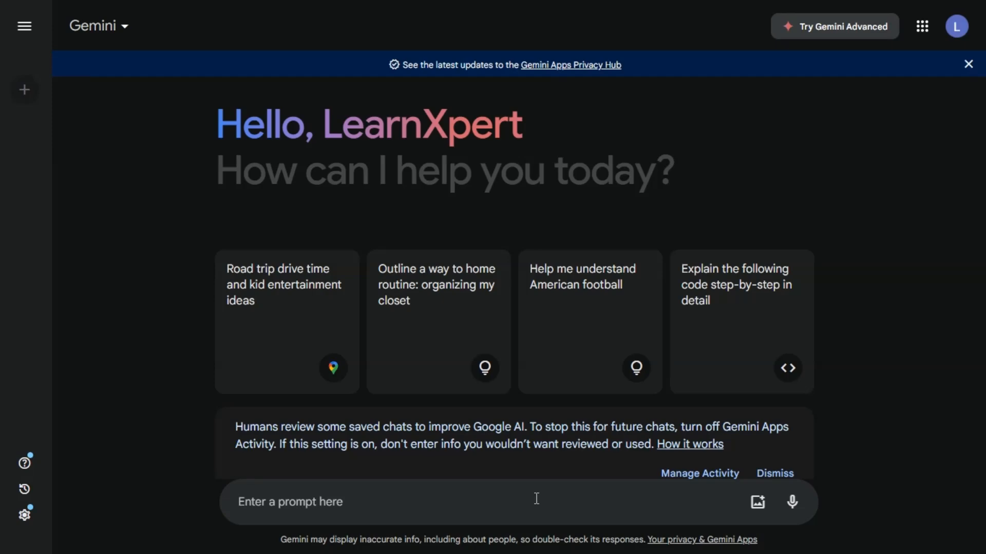
Step: Send Gemini the prompt 'LIST DOWN 25 positivity quotes'
text(LIST DOWN 25 p)
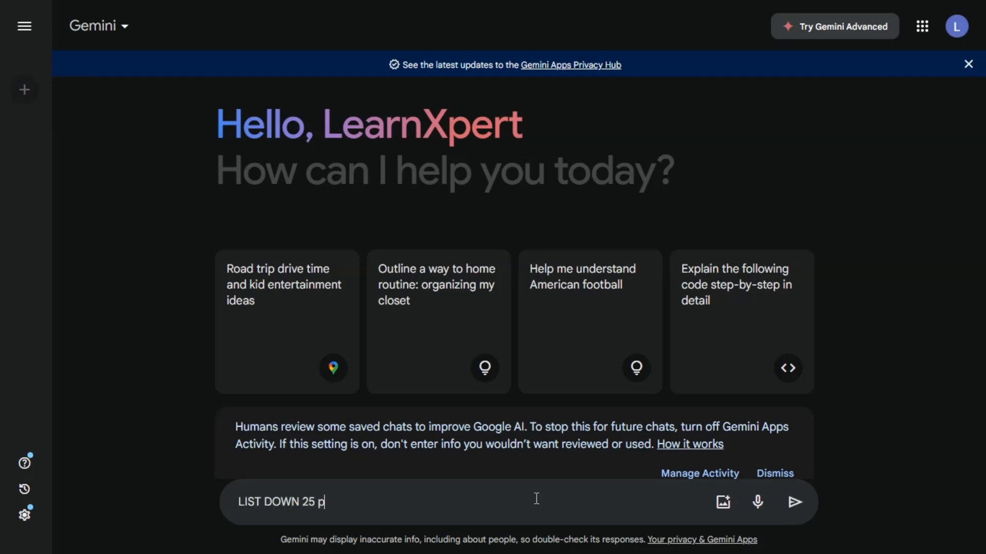
text(ositivity quotes)
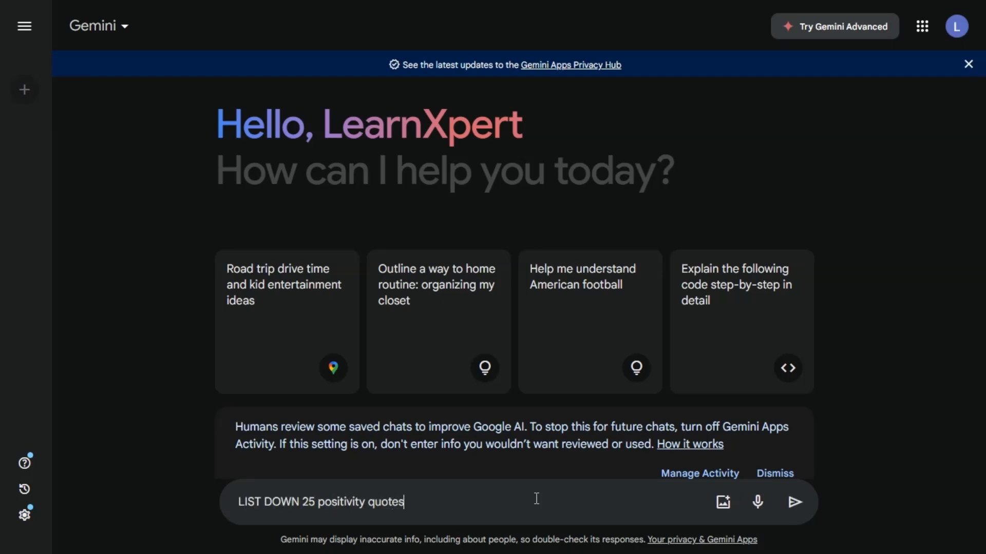
click(795, 502)
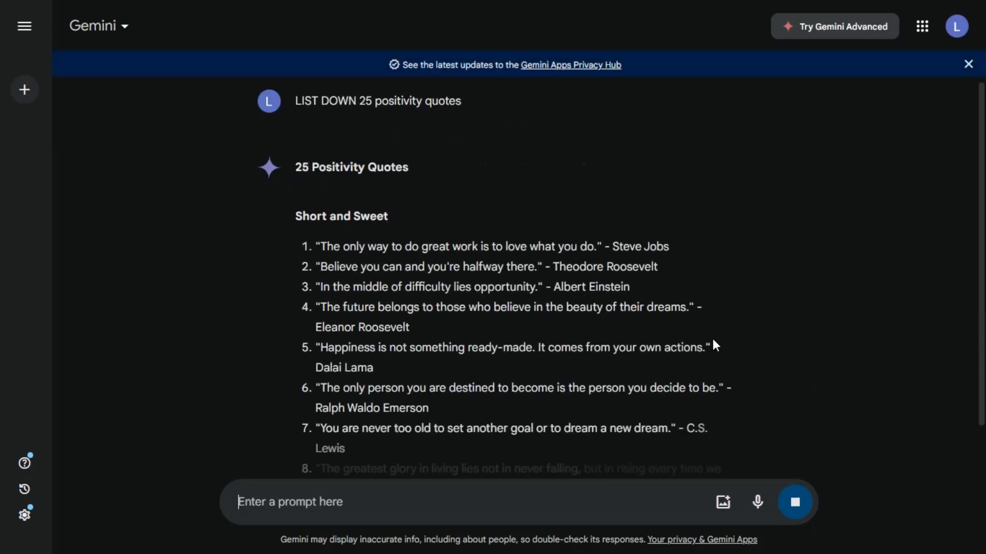
Step: Scroll through Gemini's generated list of 25 quotes with authors
scroll(down, 3)
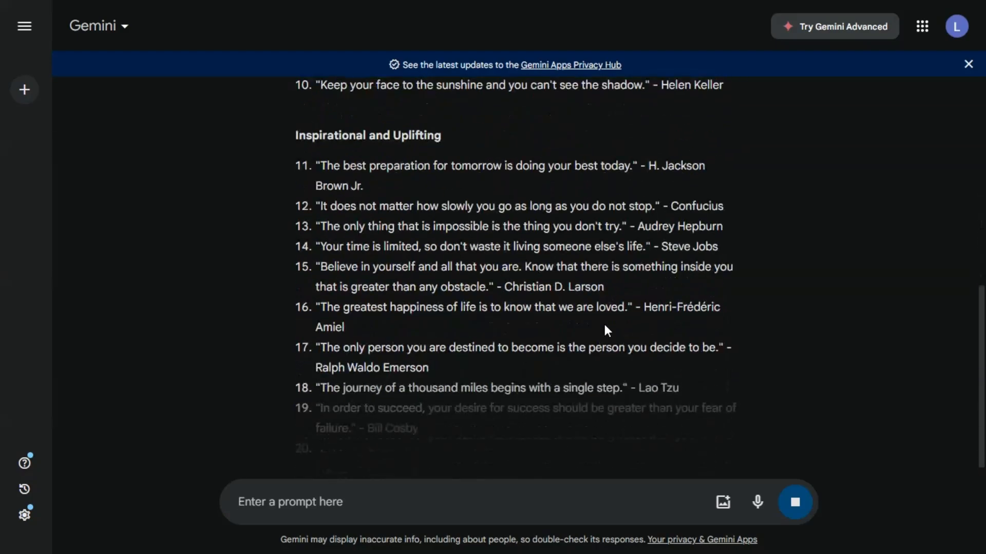
scroll(down, 3)
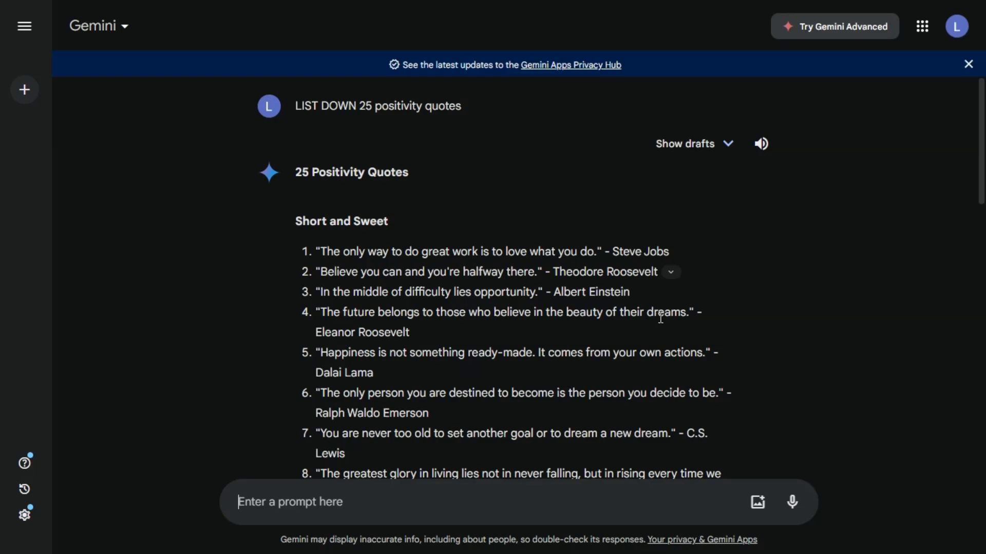
mouse_move(705, 424)
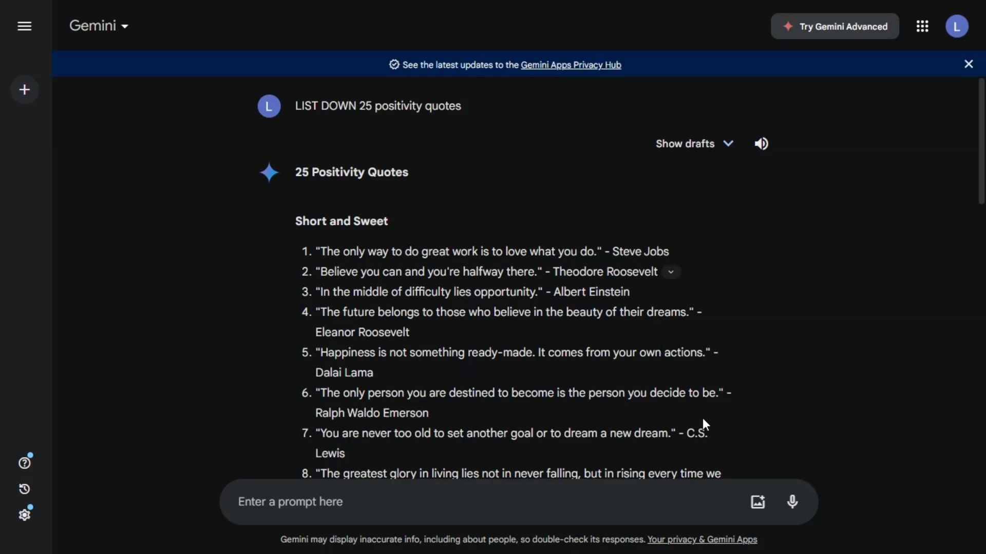
scroll(down, 3)
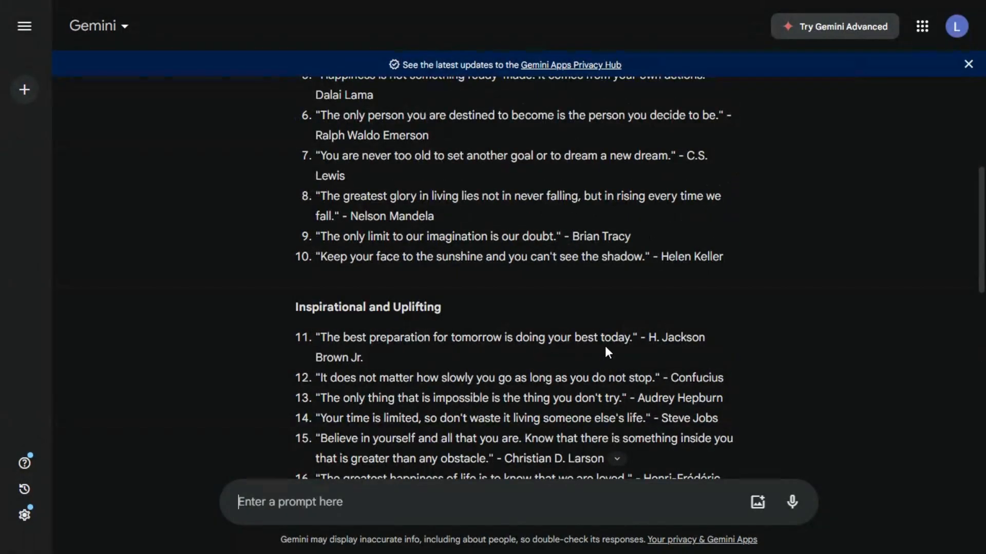
mouse_move(614, 337)
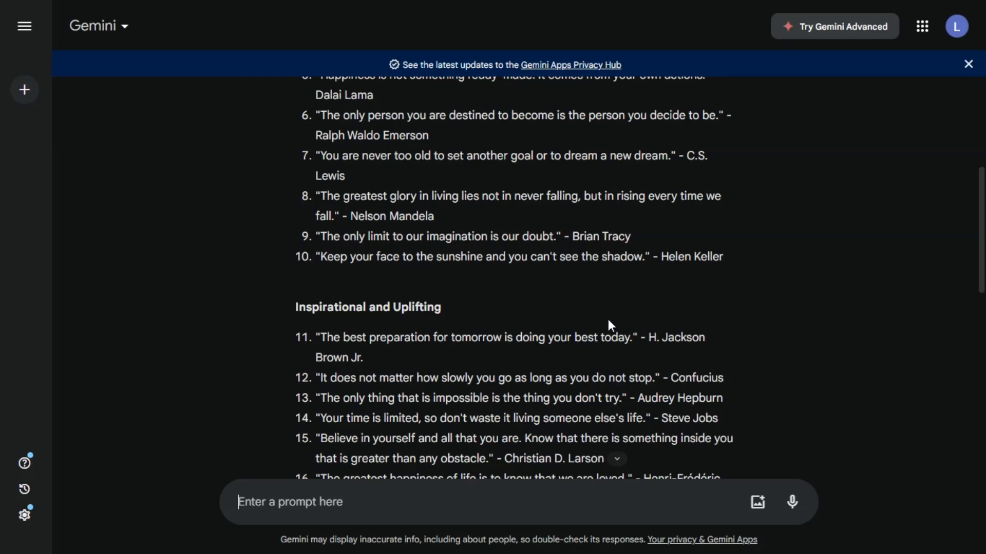
mouse_move(621, 335)
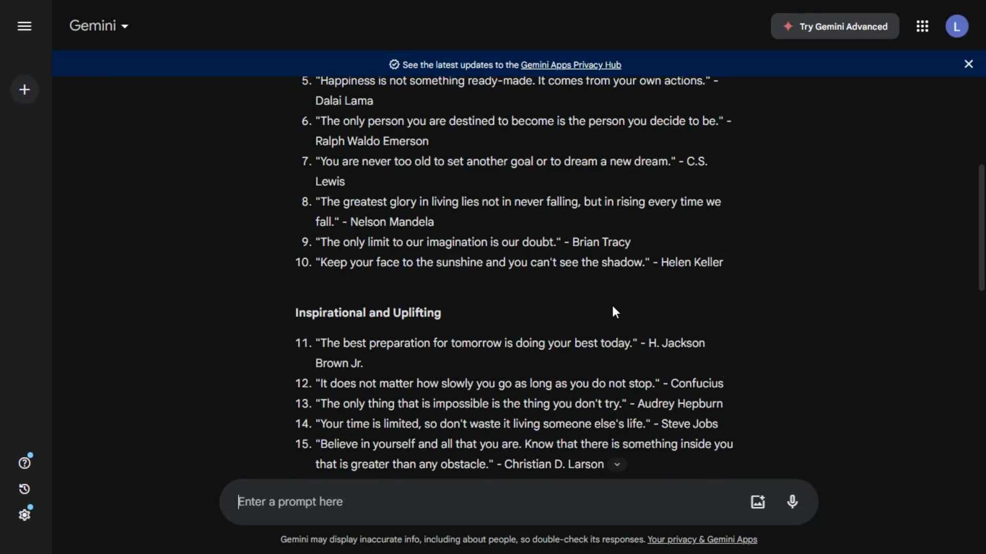
scroll(down, 3)
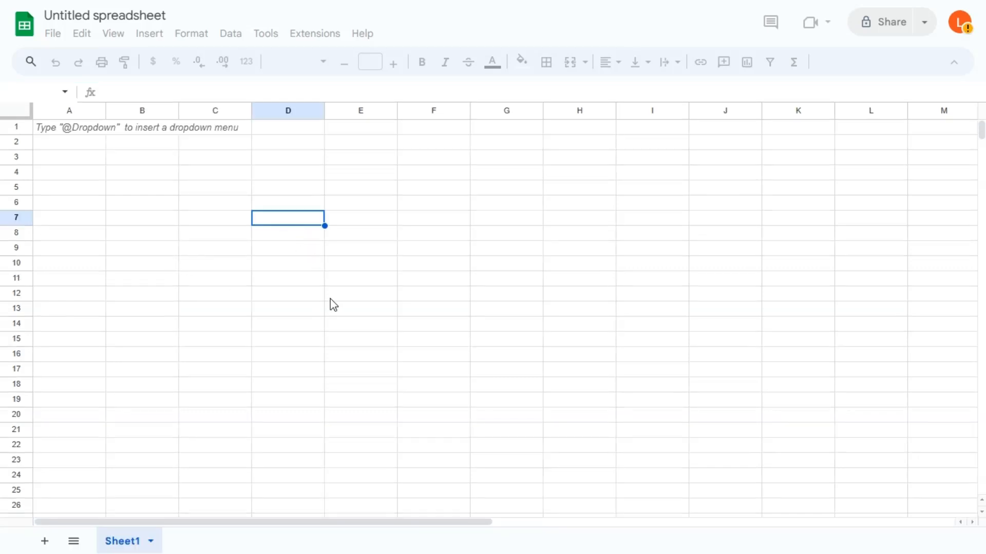
Step: Paste the quotes into column A from row 1 and dismiss the Tables suggestions
click(69, 127)
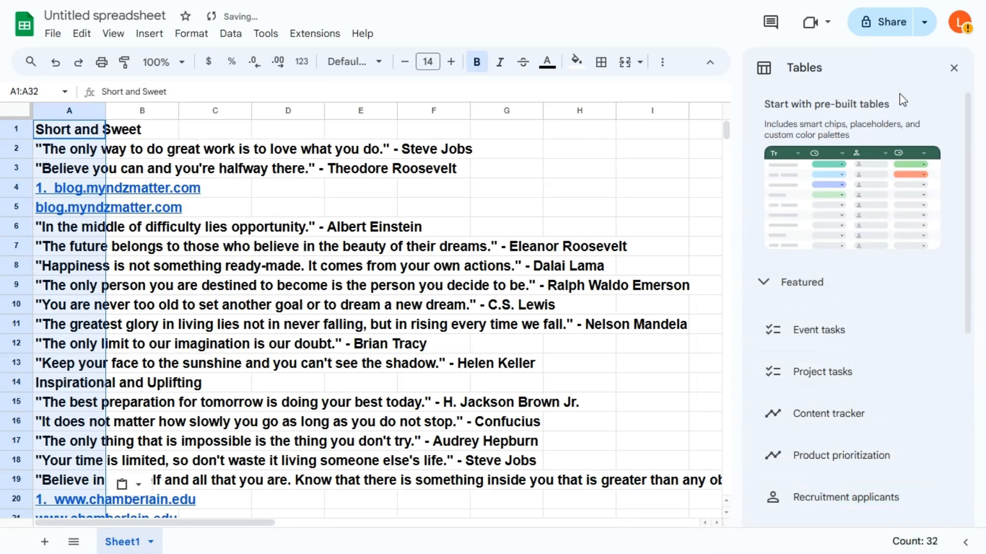
click(954, 67)
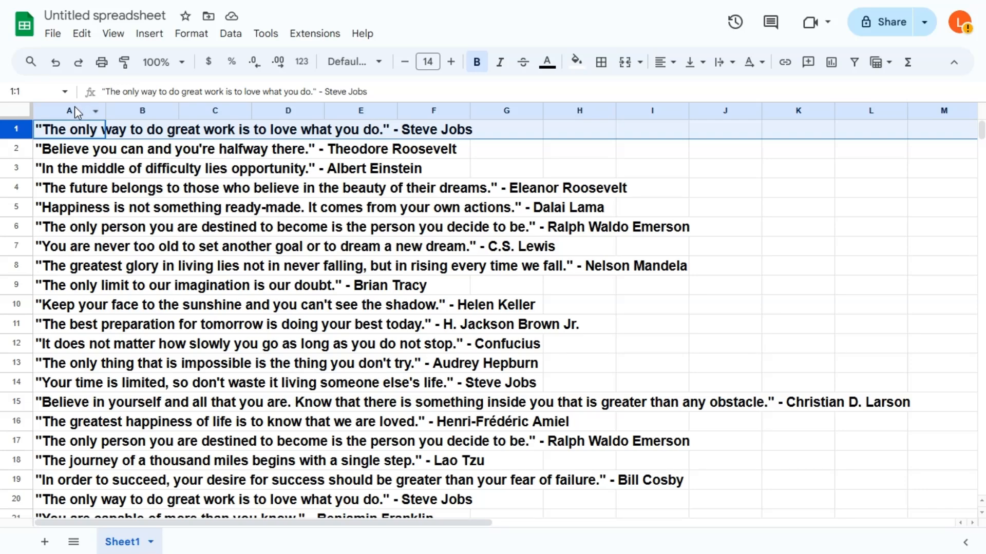
Step: Split column A into quote and author columns using a custom '-' separator
click(69, 111)
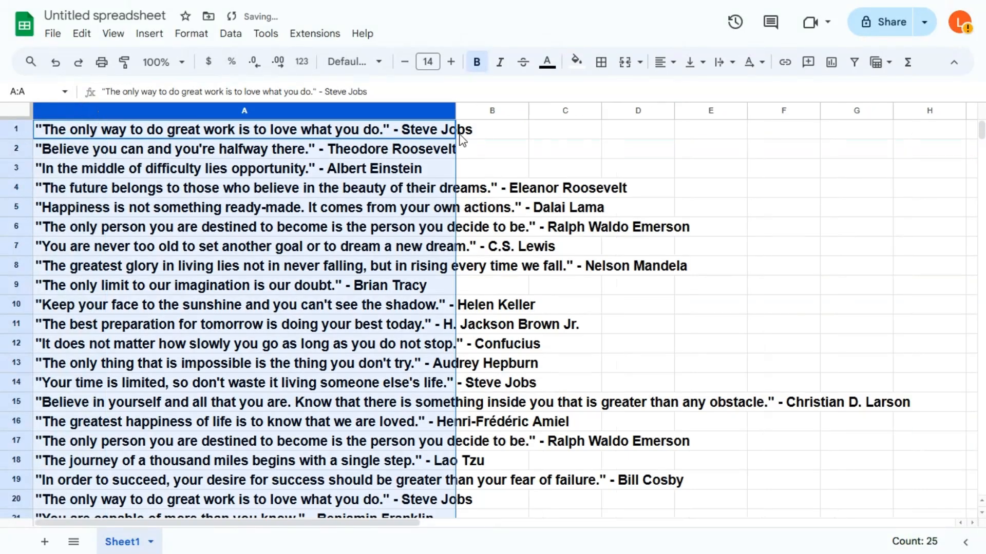
click(230, 32)
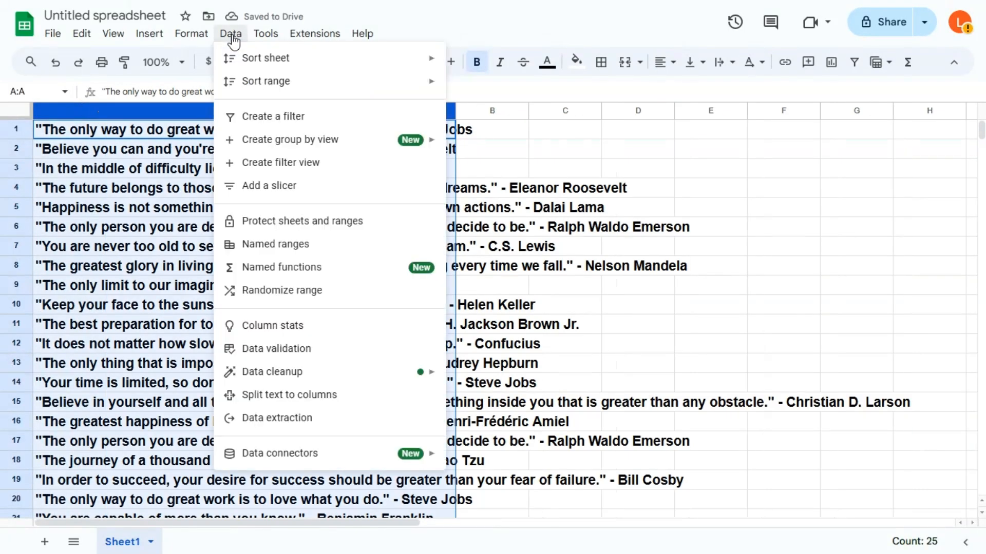
mouse_move(302, 394)
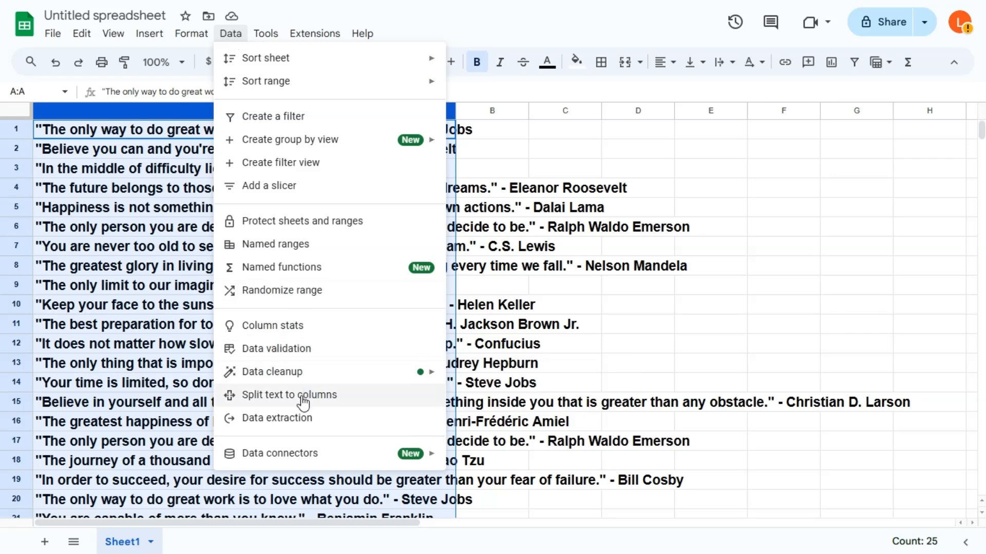
click(289, 394)
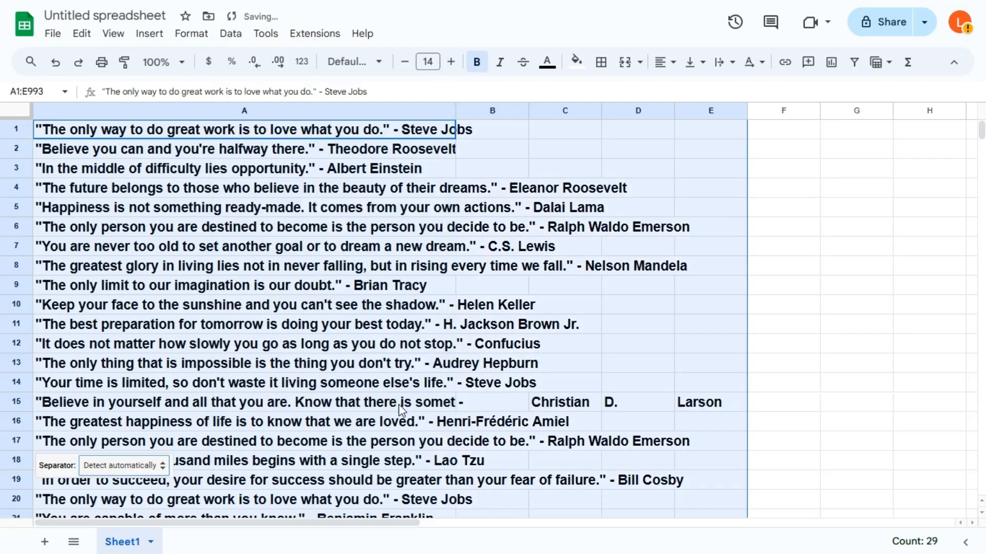
click(122, 465)
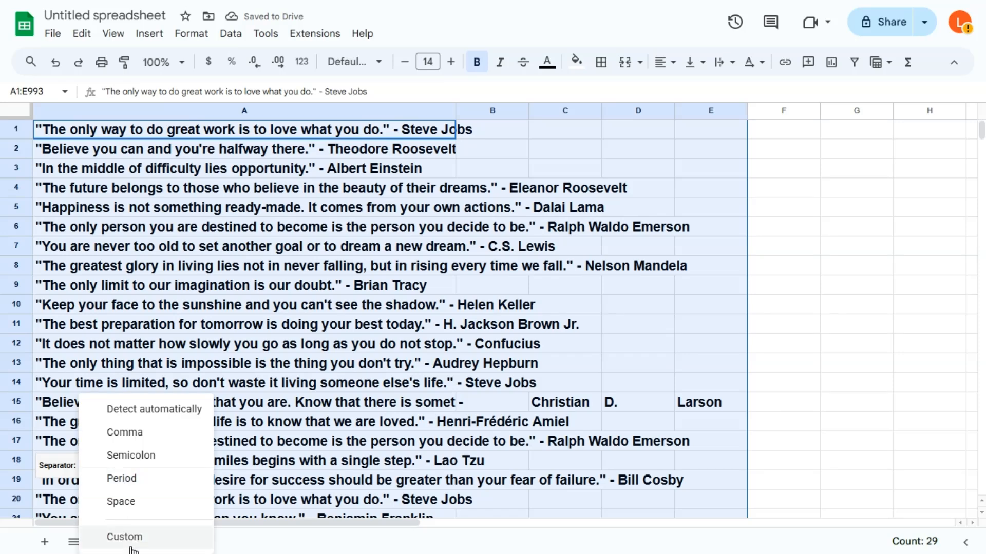
click(125, 537)
text(-)
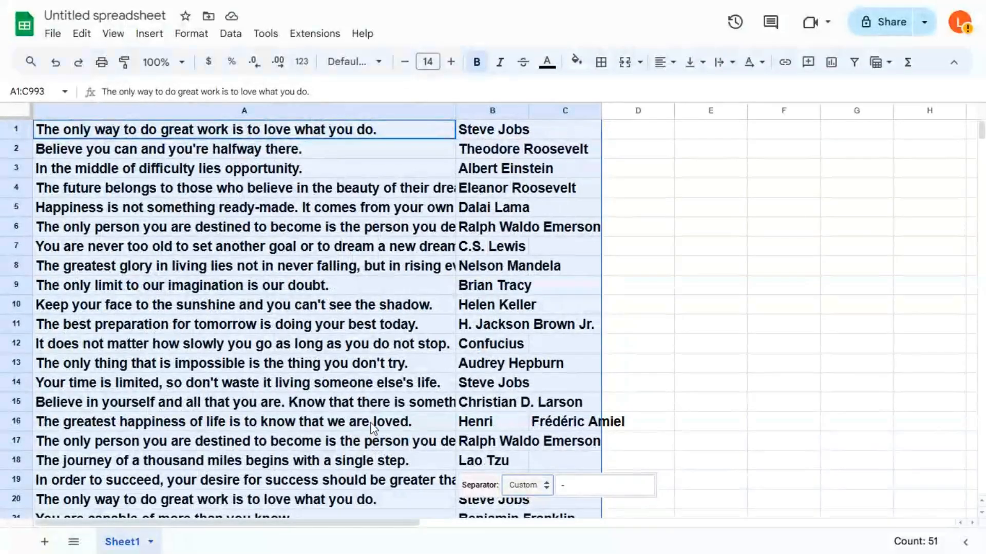
mouse_move(541, 333)
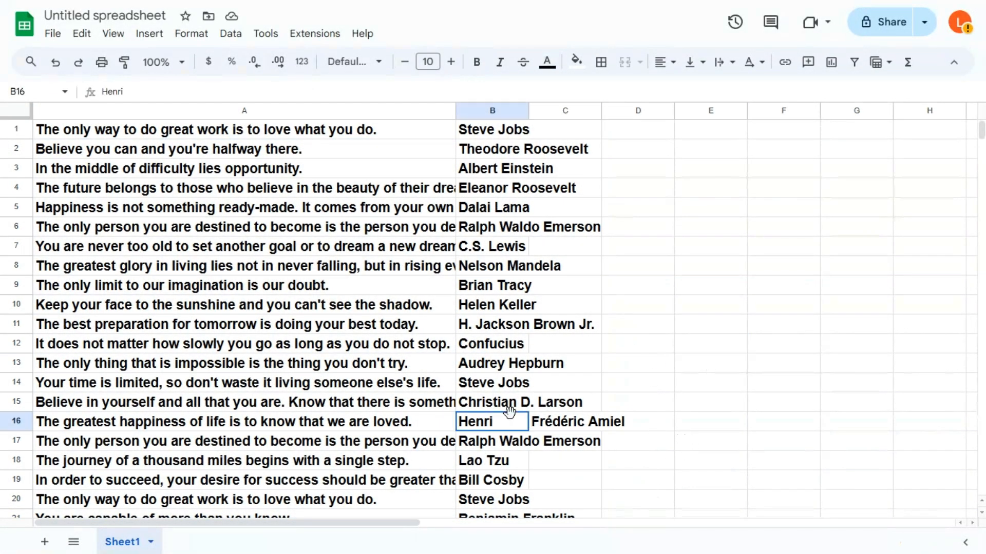
Step: Rejoin Henri-Frédéric Amiel's split name into cell B16
click(564, 421)
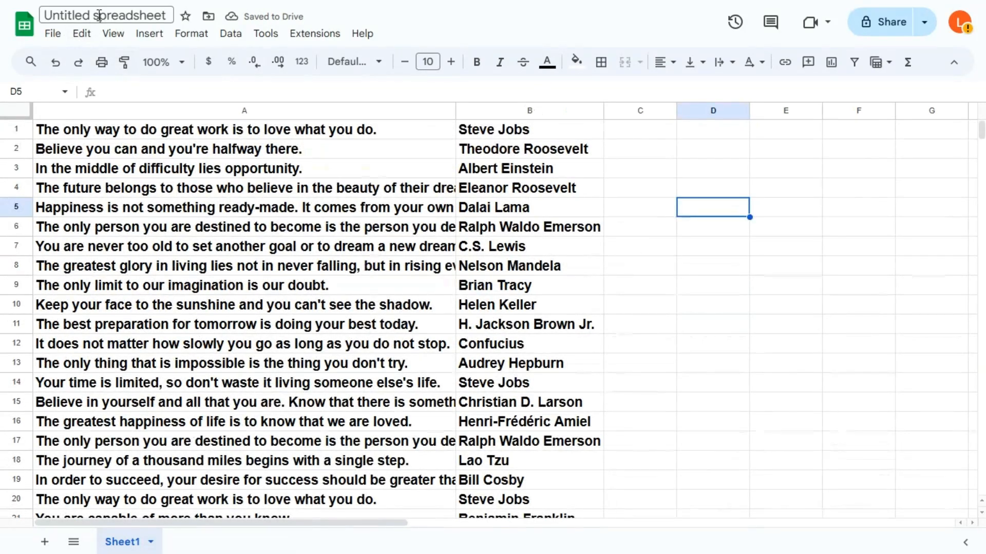
Step: Rename the untitled spreadsheet to 'sheet with lifequotes'
click(104, 15)
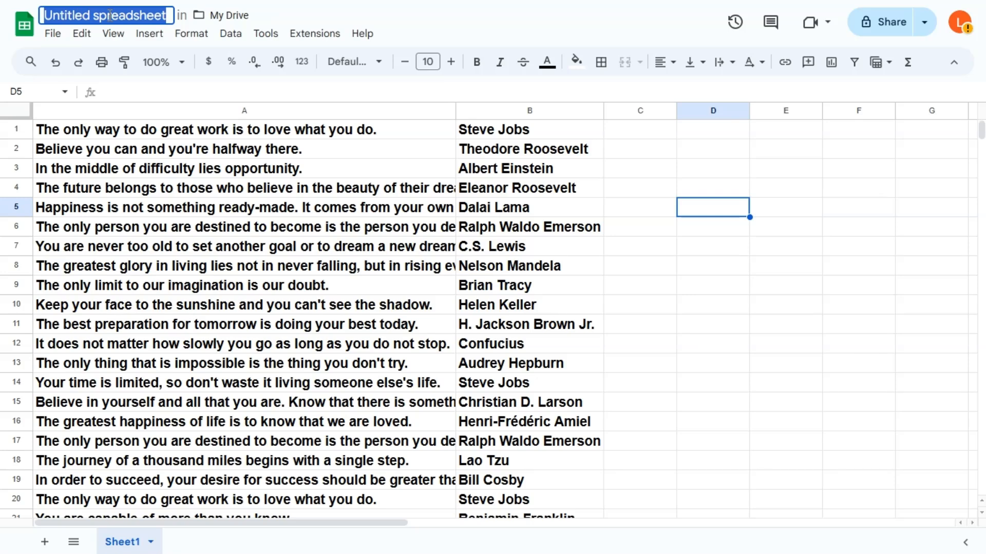
text(sheet with life)
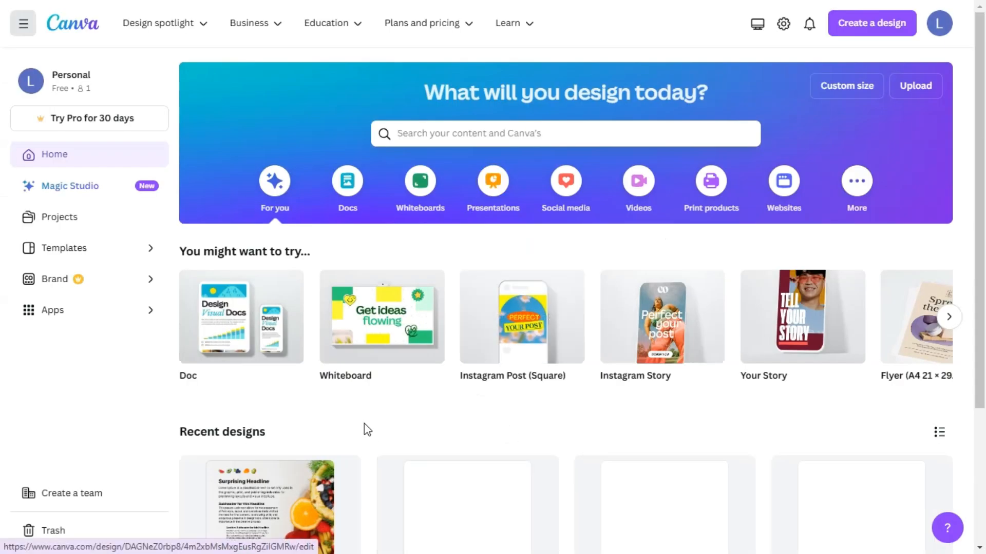
Step: Create a new blank Instagram Post (Square) design from the Canva home page
click(564, 187)
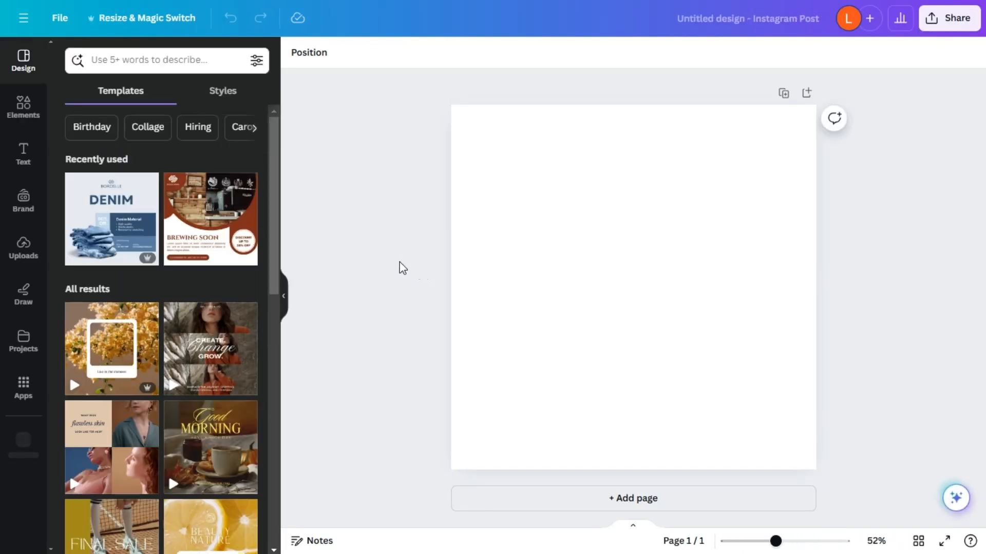
Step: Search the Design panel for 'quotes' and browse the Quote Instagram Posts results
click(157, 60)
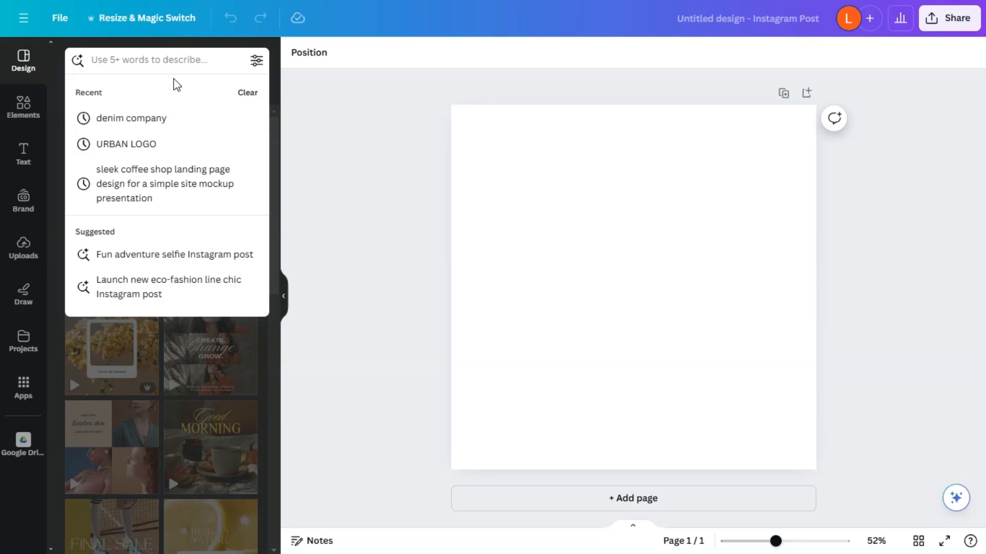
text(quotes)
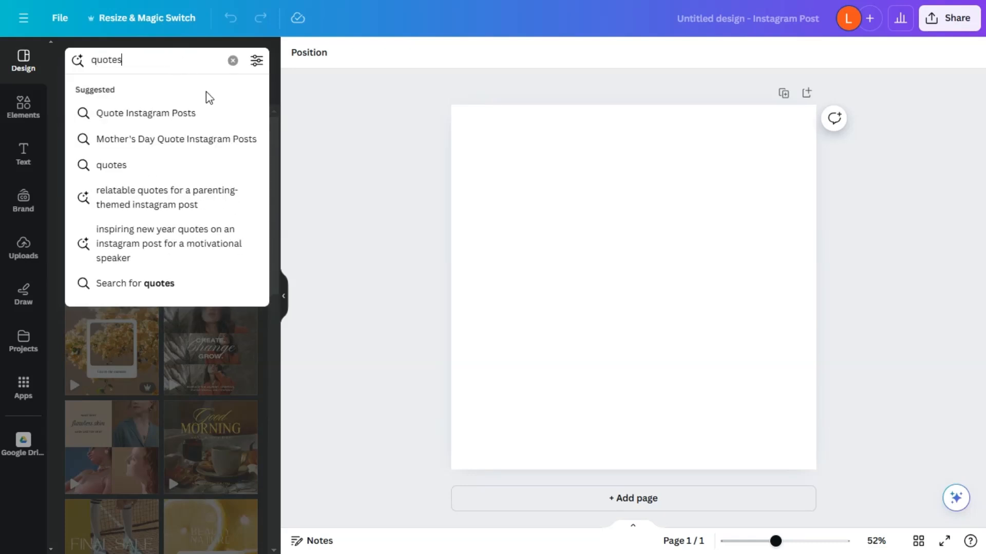
click(145, 113)
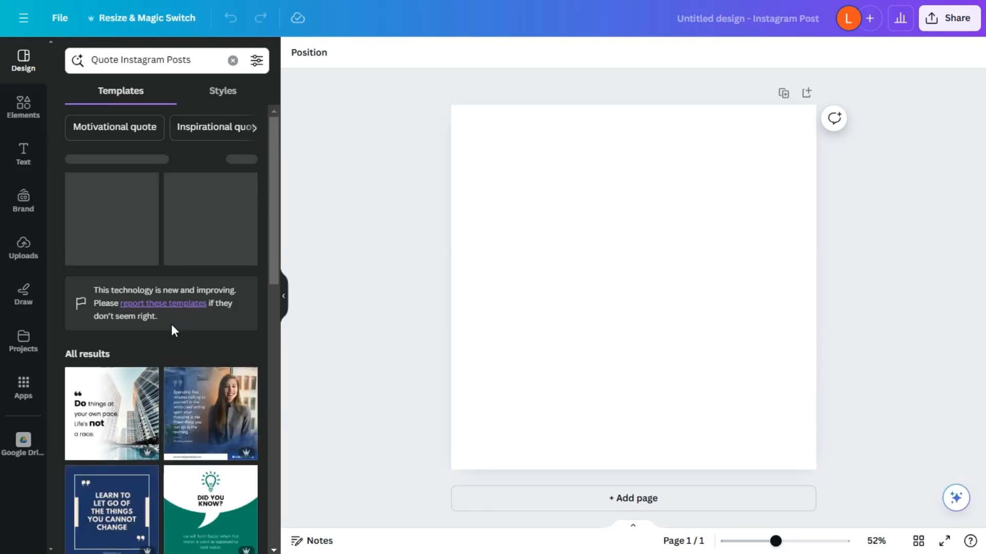
scroll(down, 3)
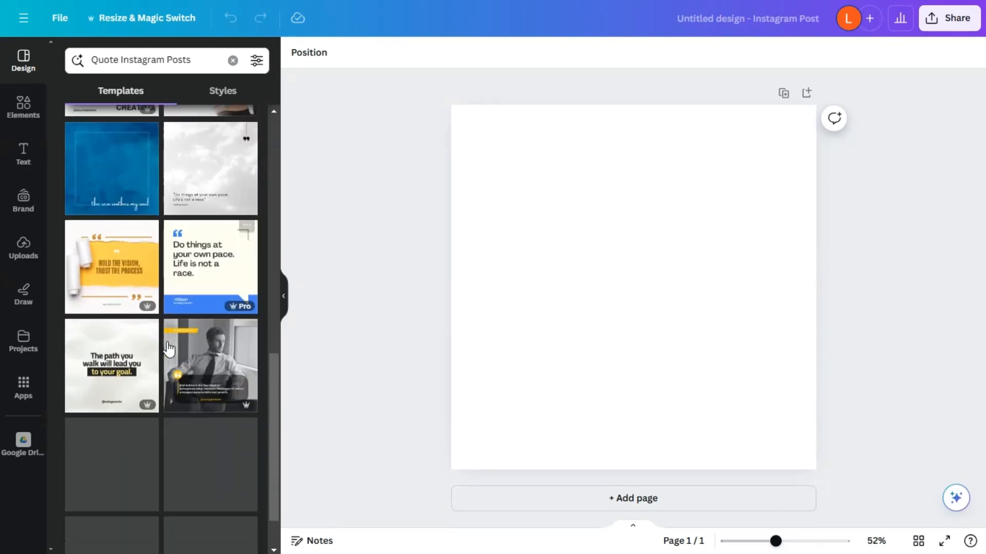
scroll(down, 3)
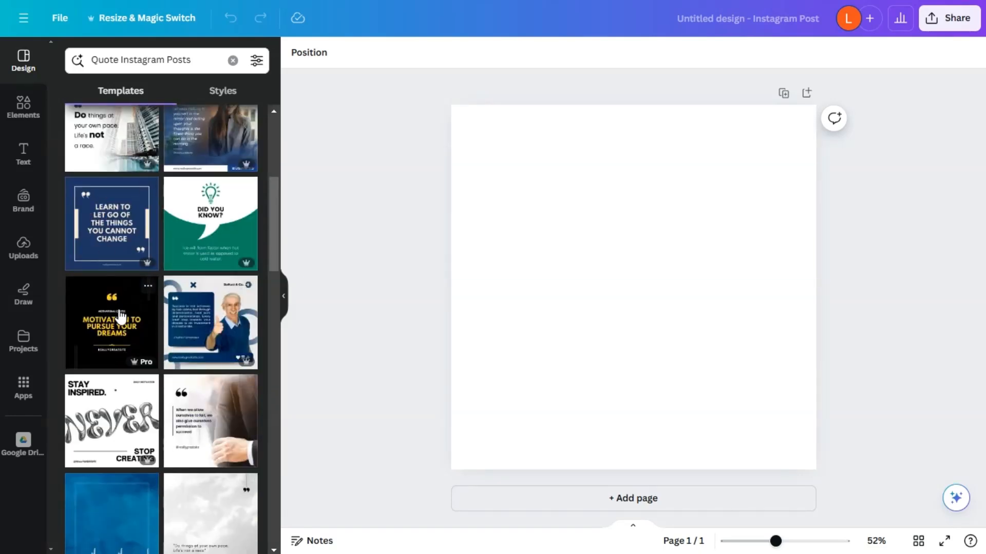
Step: Apply the black-and-yellow 'Motivation to pursue your dreams' template to the page
click(111, 321)
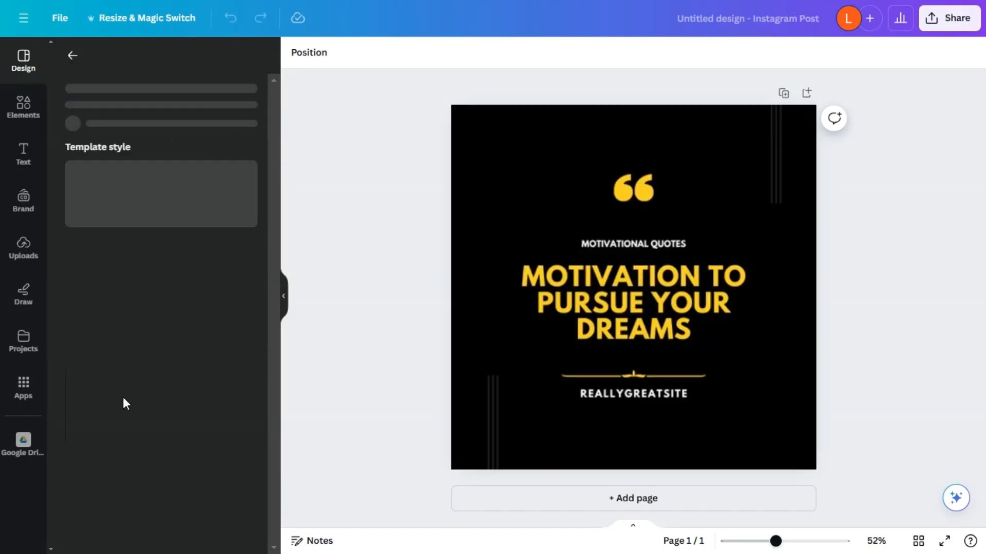
click(633, 302)
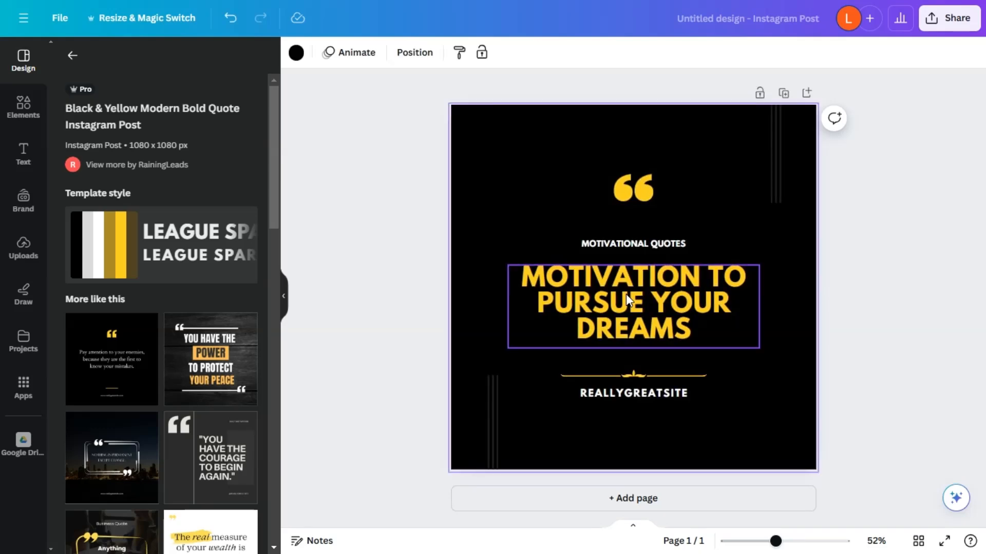
mouse_move(641, 284)
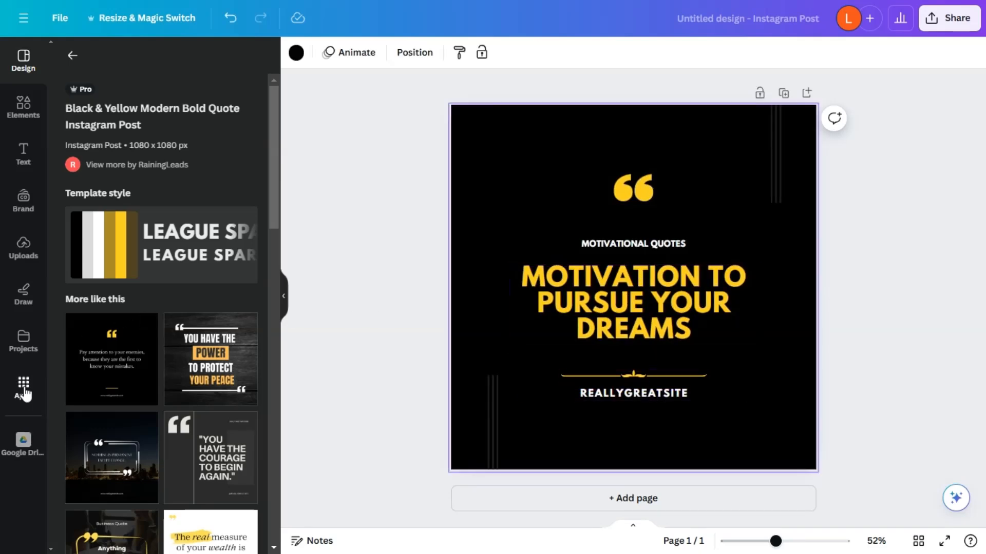
Step: Start Bulk create from the Apps panel
click(23, 388)
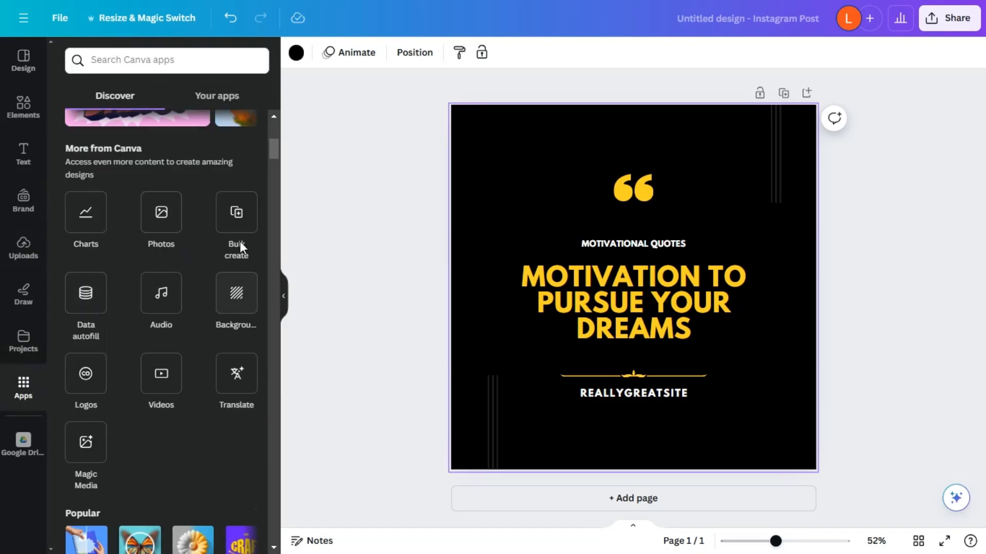
click(236, 219)
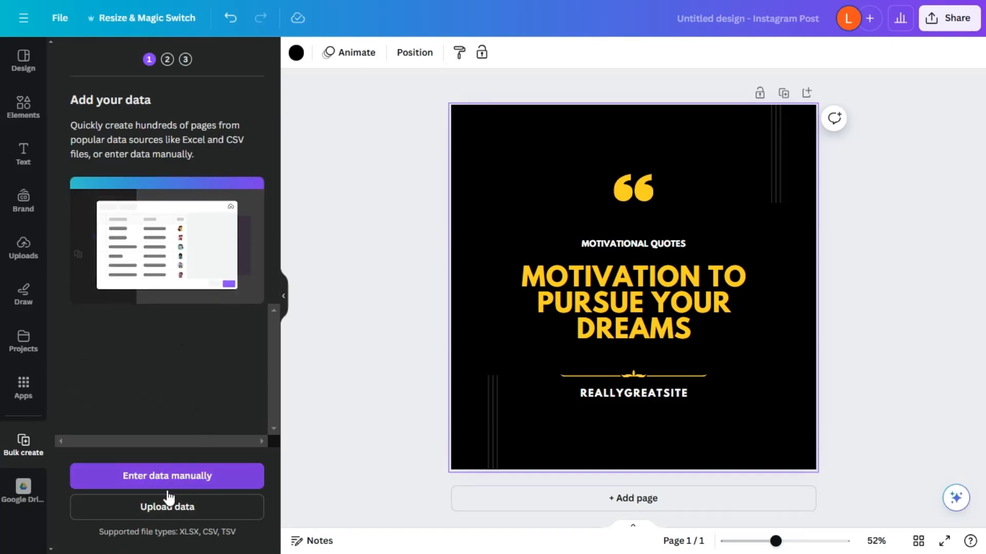
Step: Open the lifequotes spreadsheet from Drive and download it as CSV
click(167, 507)
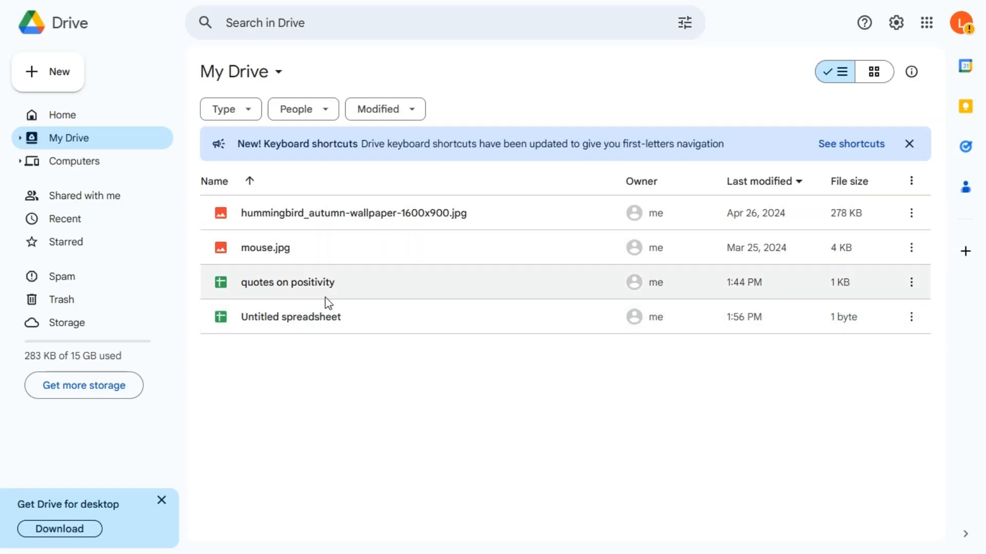
double_click(287, 282)
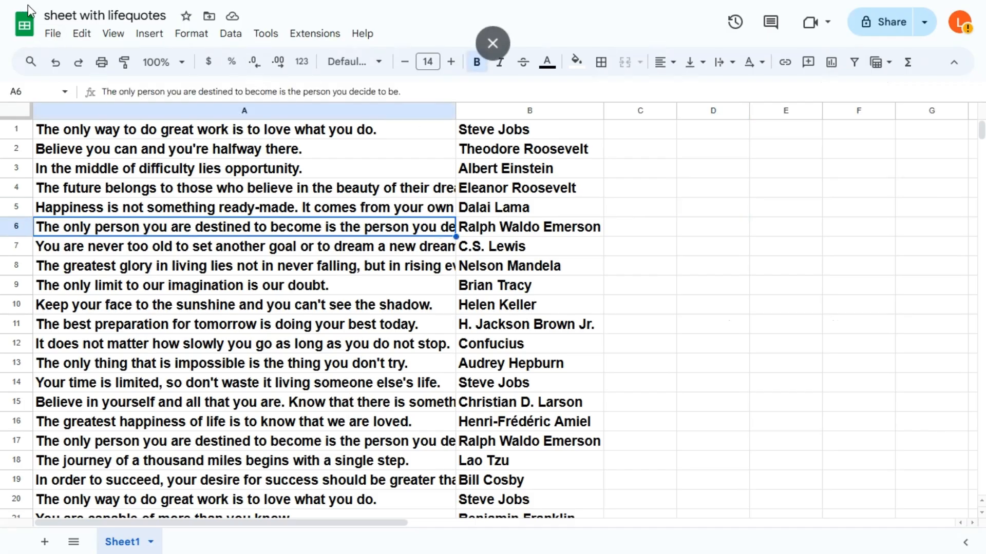
click(53, 33)
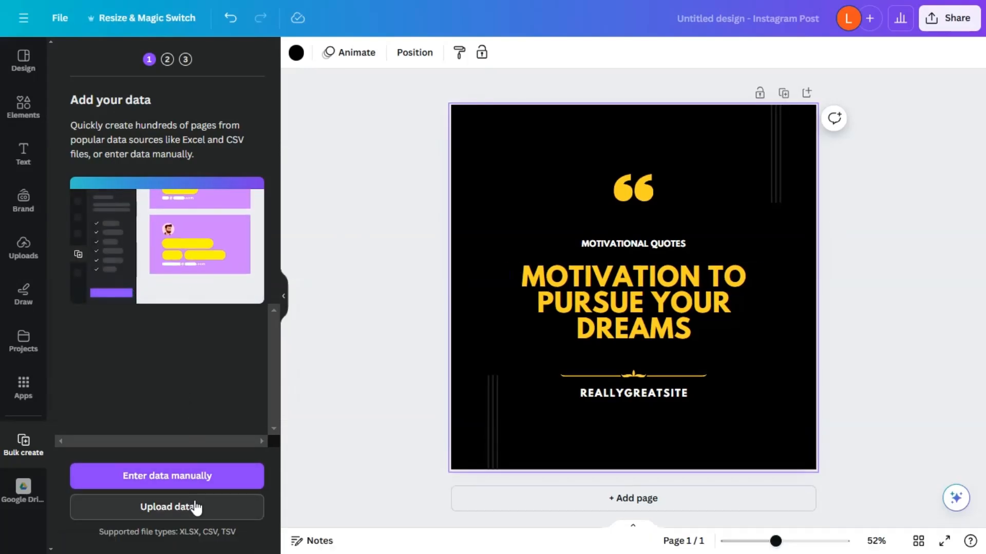
Step: Upload the CSV to Bulk create, yielding quote and author data fields
click(166, 506)
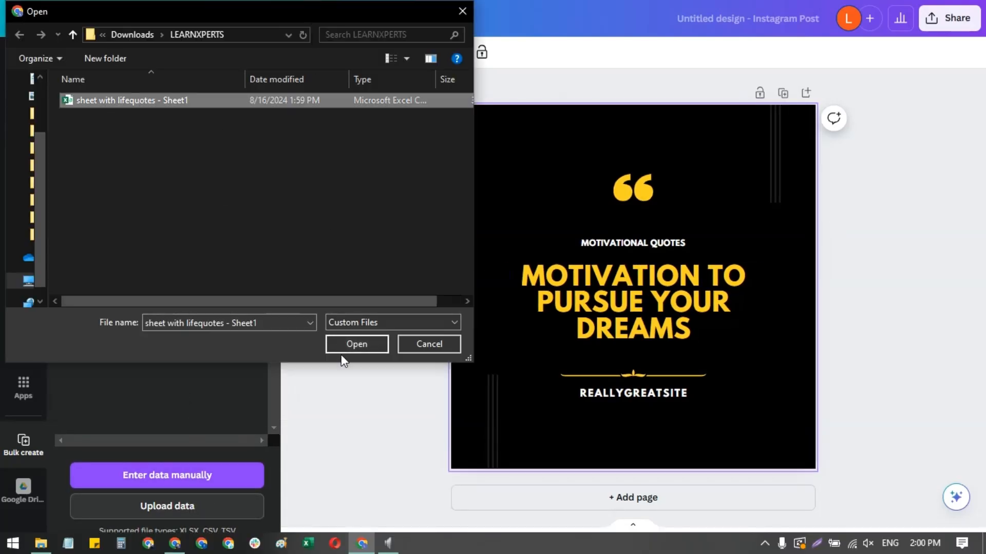
click(357, 344)
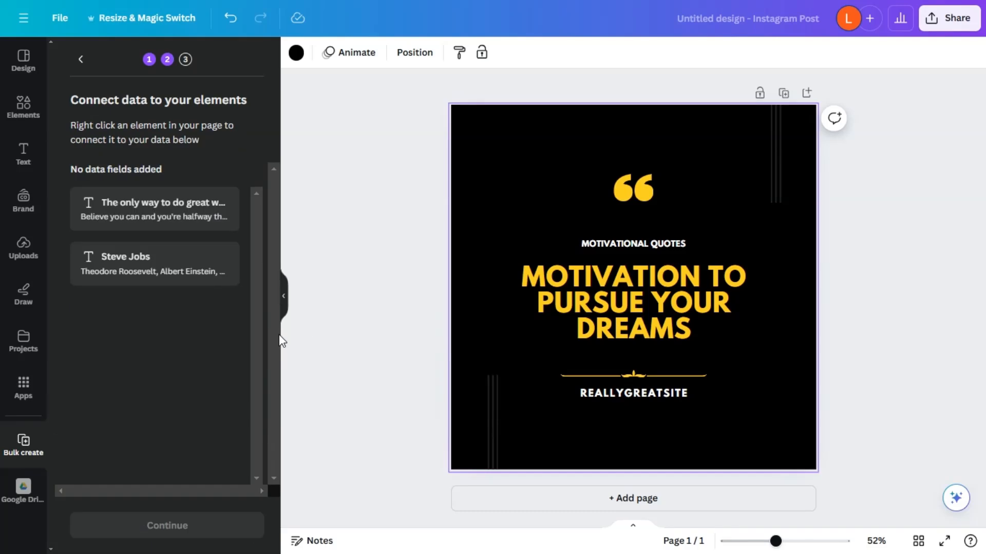
Step: Connect the headline text to the quote data field
click(633, 314)
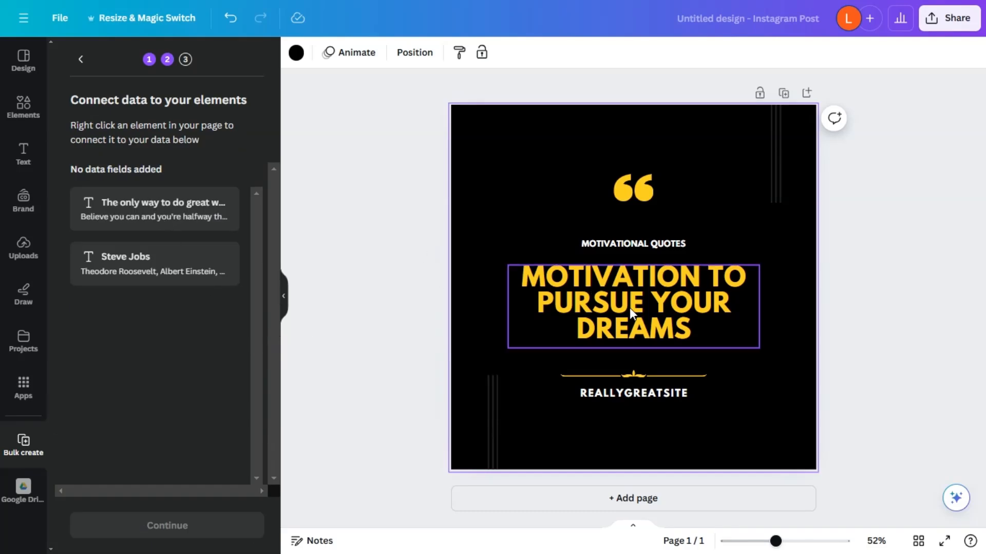
right_click(634, 308)
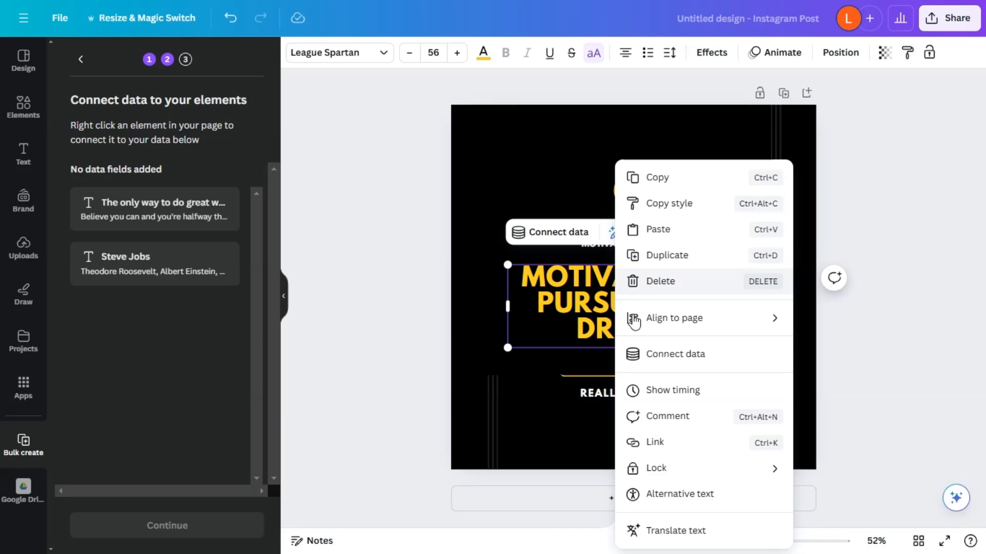
click(674, 353)
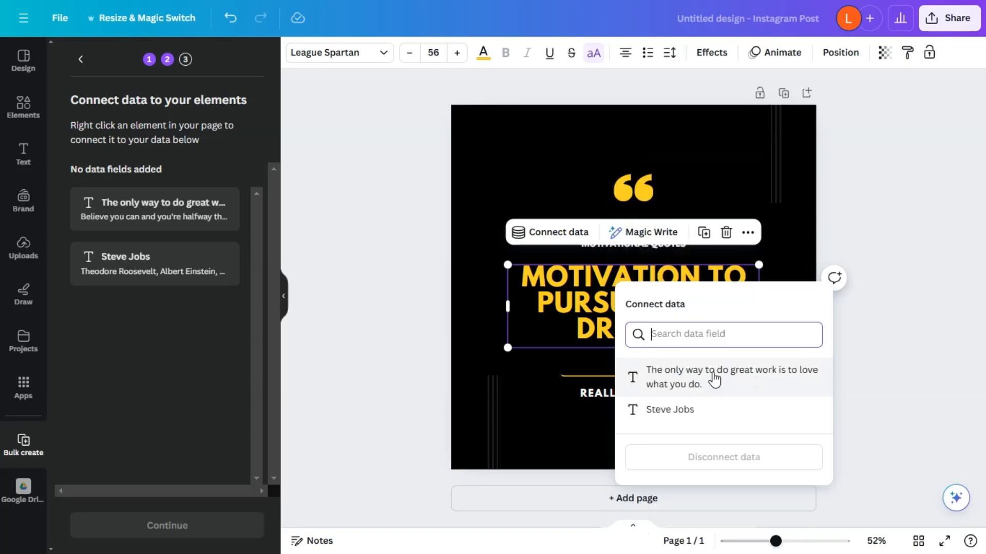
click(730, 377)
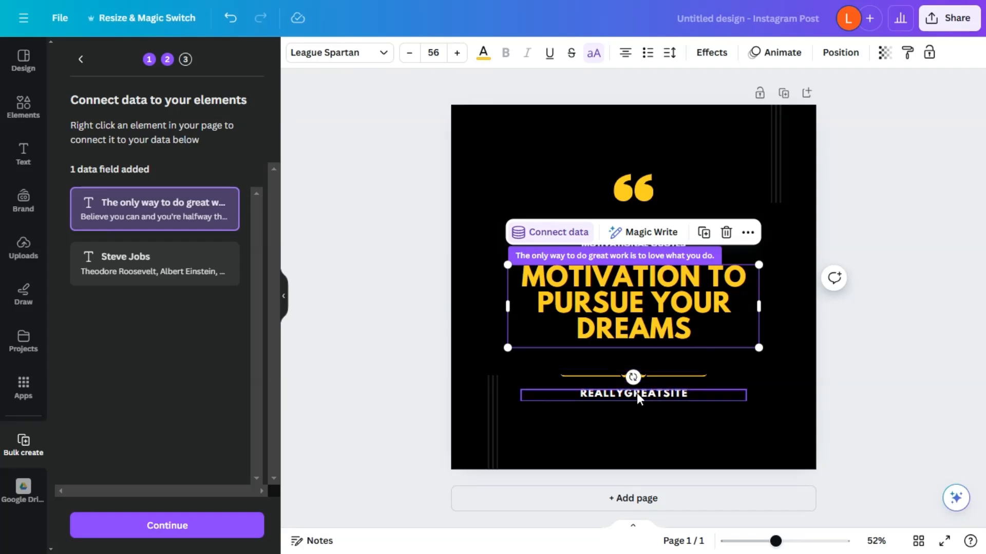
Step: Connect the REALLYGREATSITE line to the author field and continue with 24 rows
right_click(634, 394)
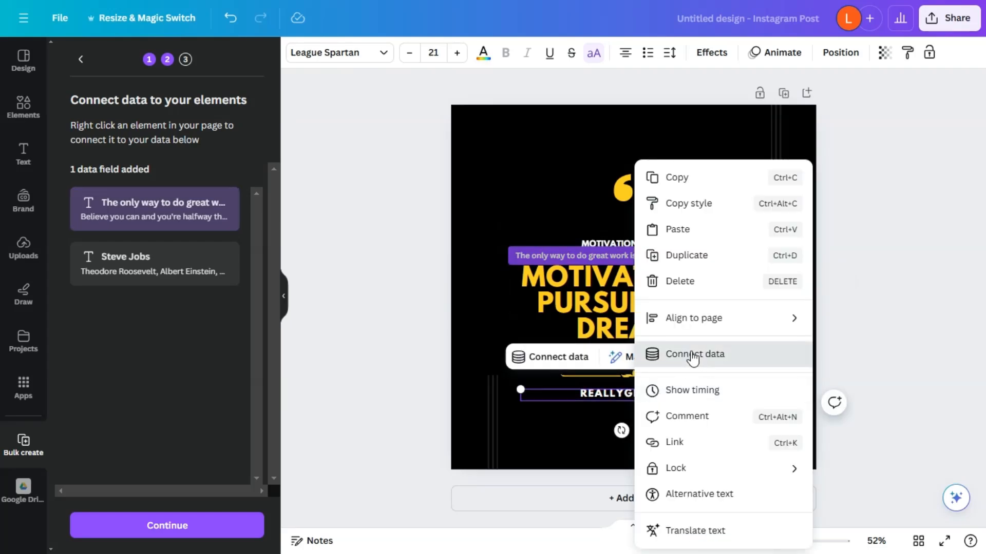
click(694, 353)
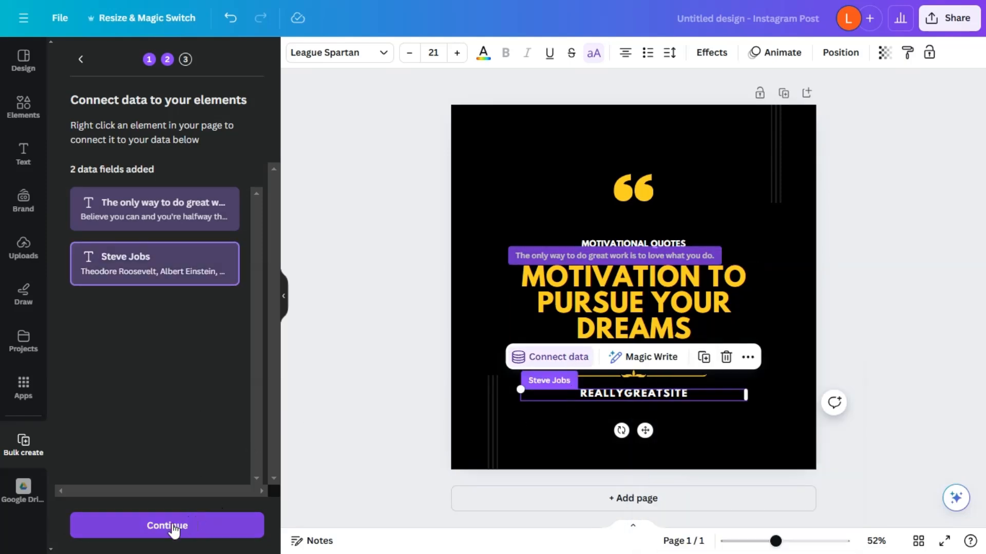
click(167, 526)
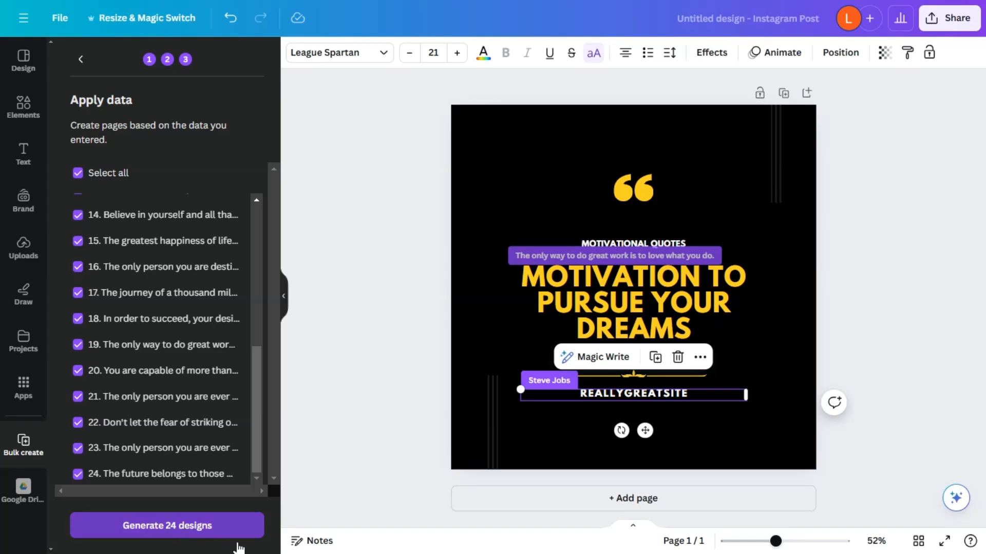
Step: Generate the 24-page Bulk 1 quote design and load it in the editor
click(166, 526)
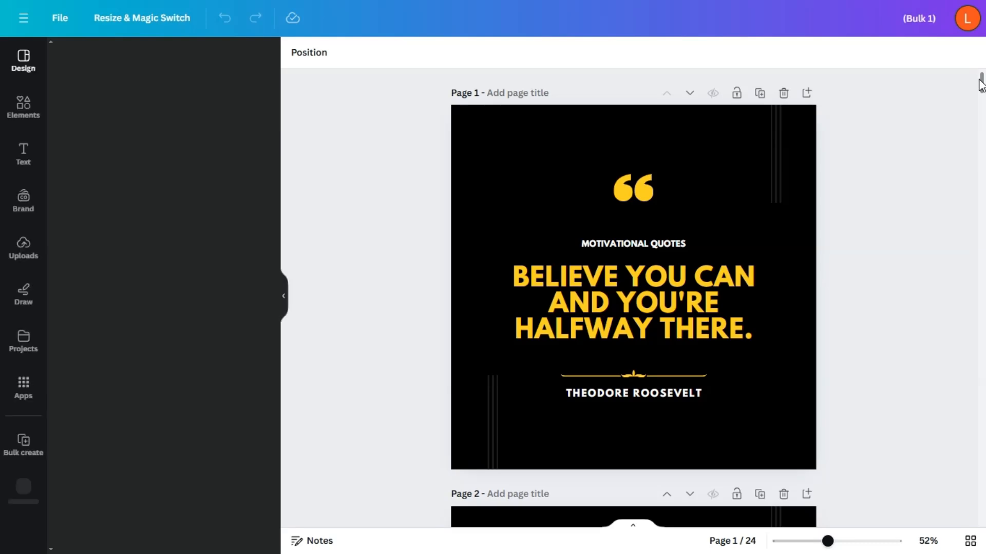
click(22, 60)
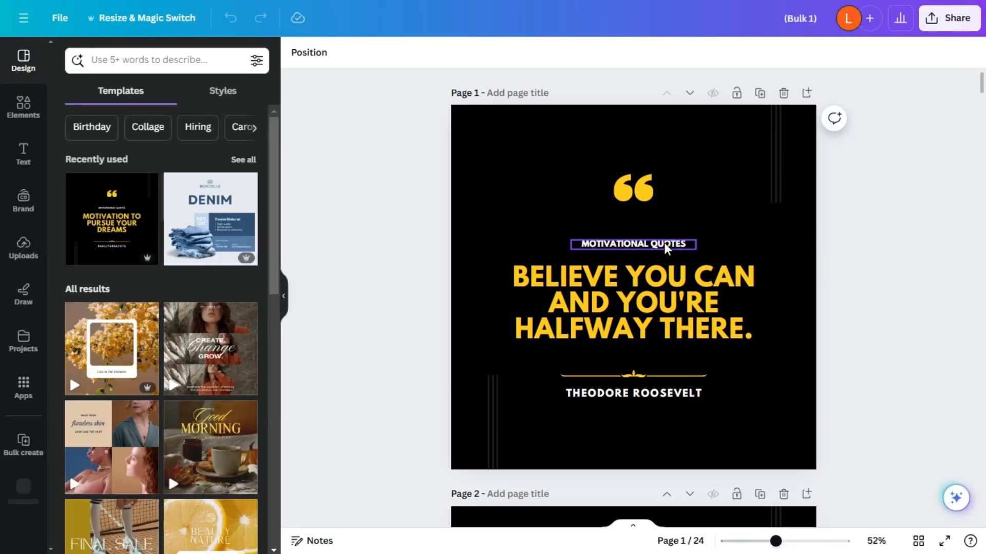
Step: Scroll through the pages and inspect the long Happiness quote's font size on page 4
click(633, 302)
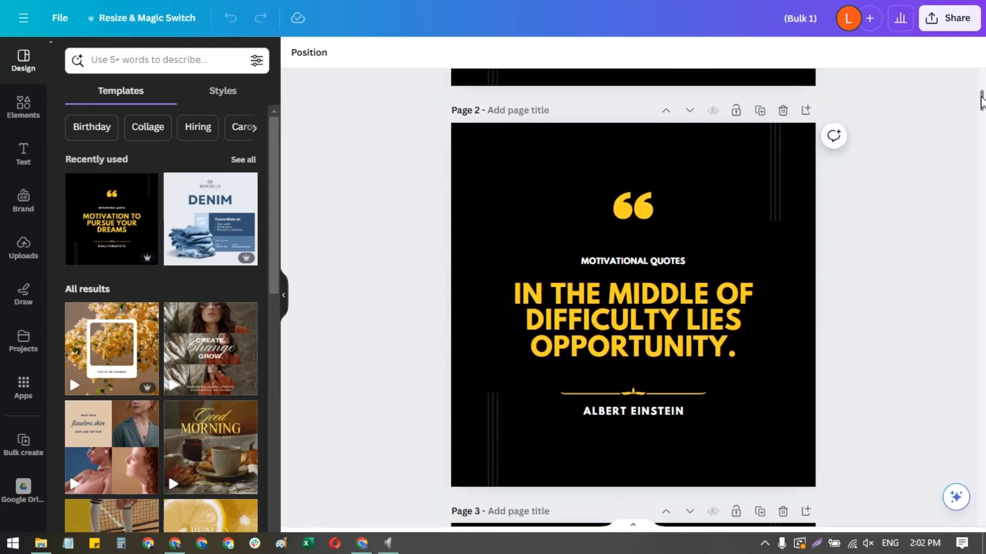
scroll(down, 3)
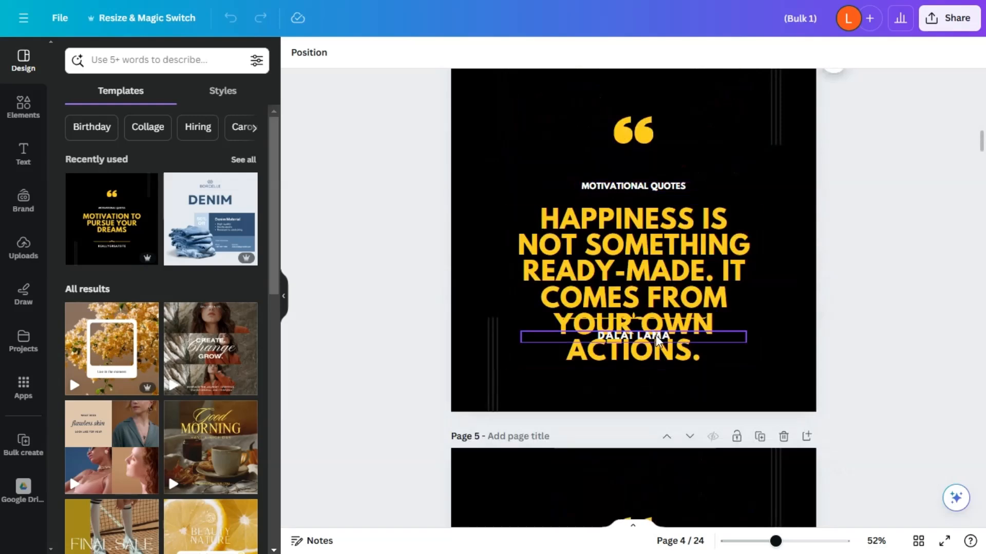
click(634, 284)
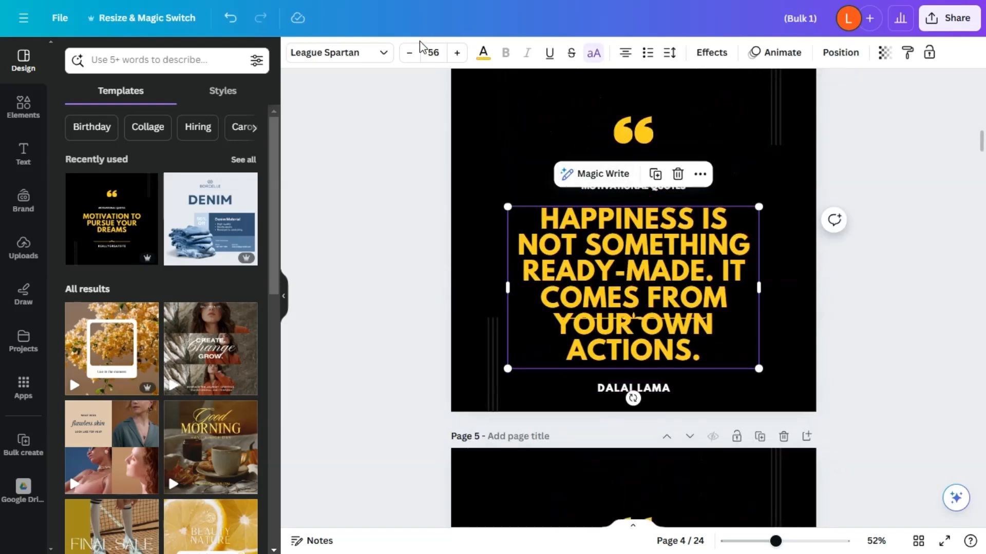
click(410, 52)
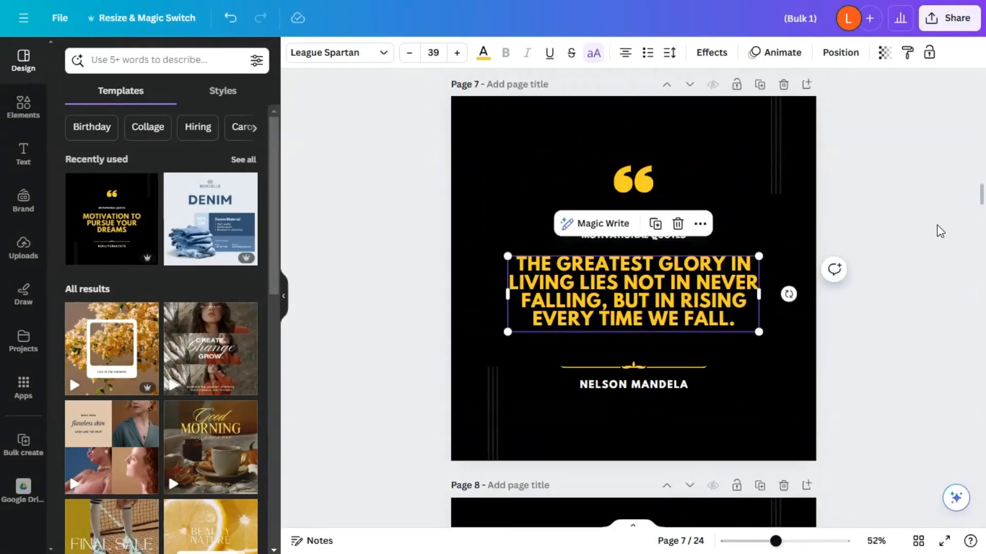
mouse_move(929, 234)
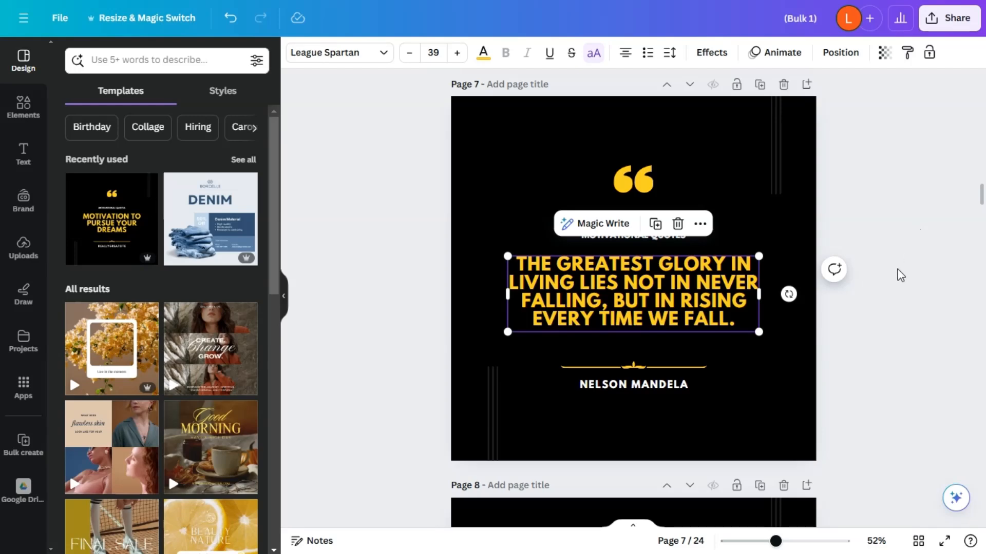
mouse_move(352, 214)
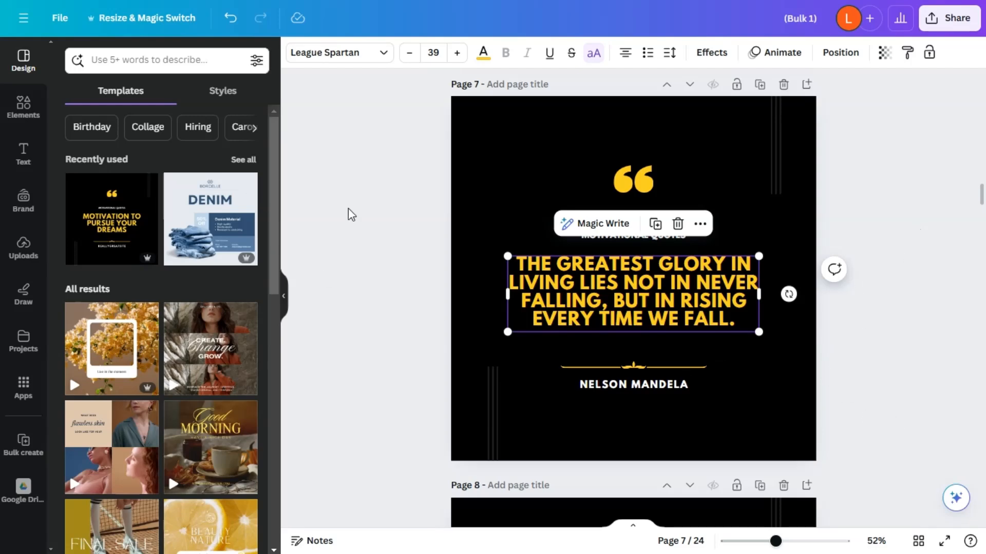
Step: In Resize & Magic Switch, pick Instagram Story, Twitter Post and the reel video size, then continue
click(141, 17)
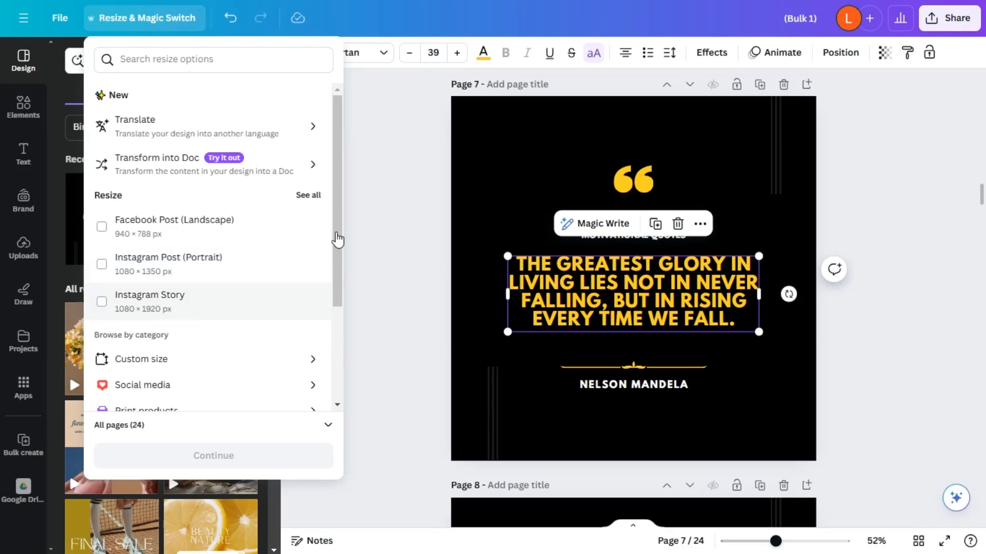
click(102, 203)
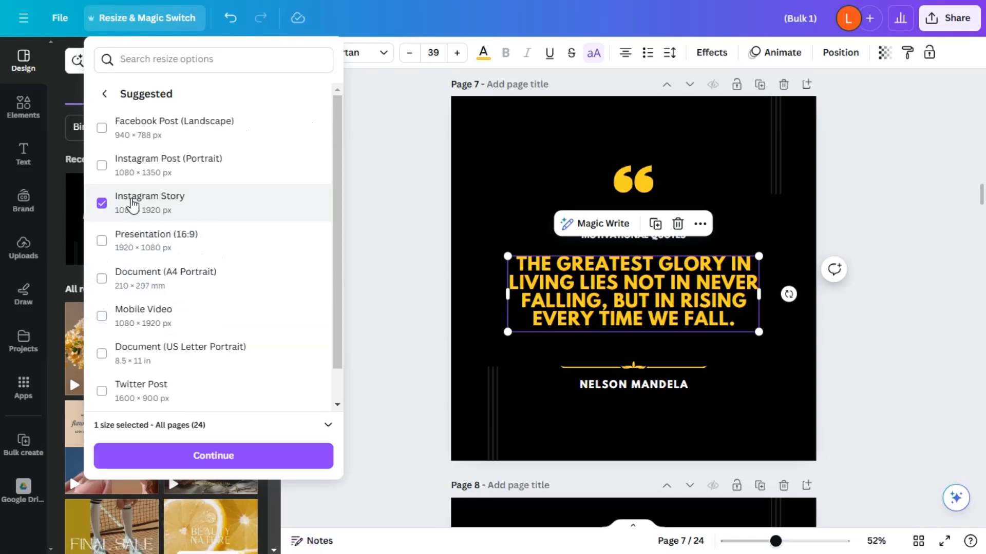
mouse_move(156, 398)
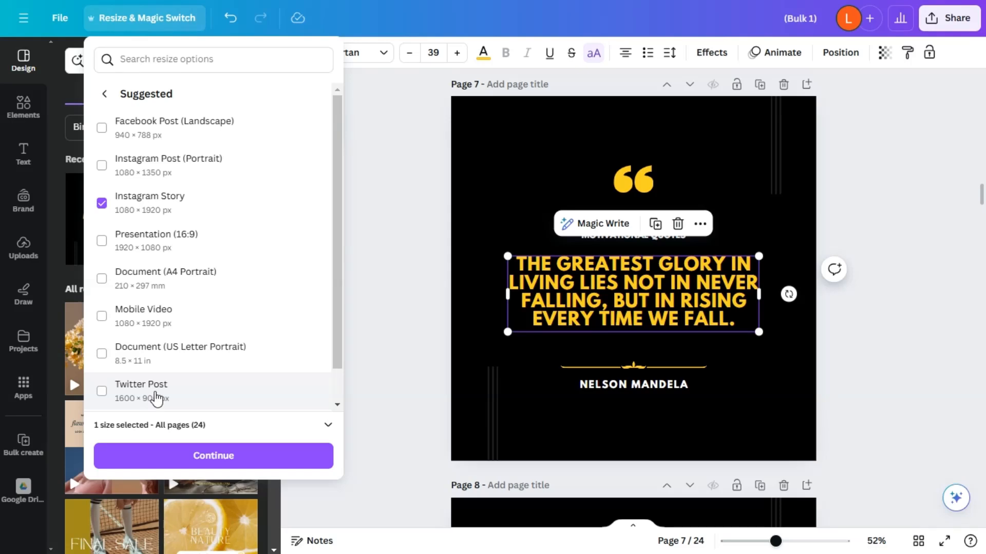
click(101, 390)
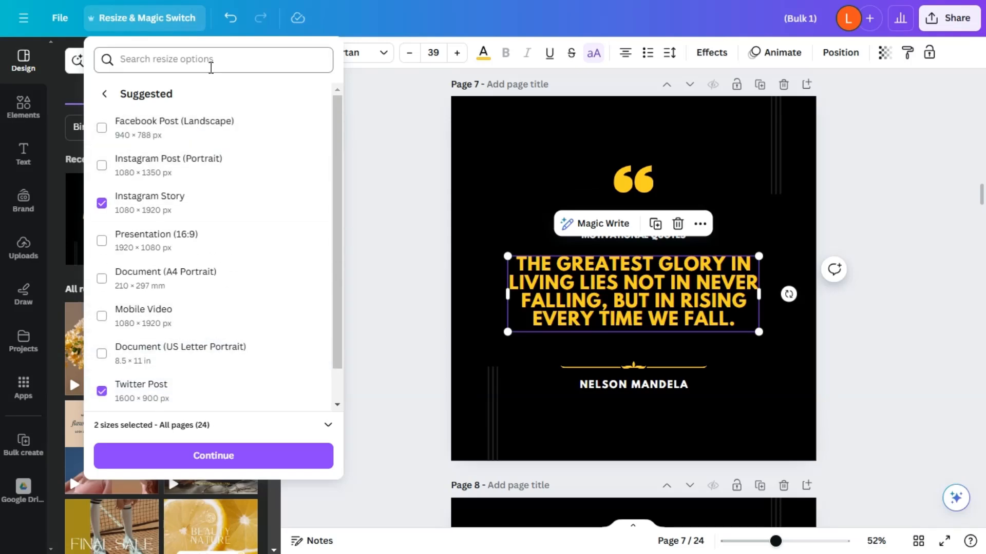
text(reels)
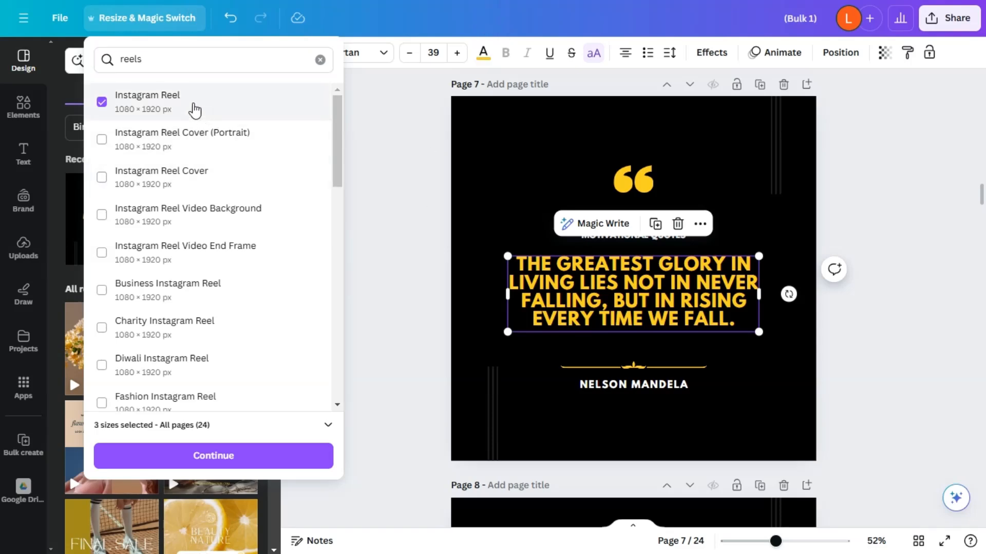
scroll(down, 3)
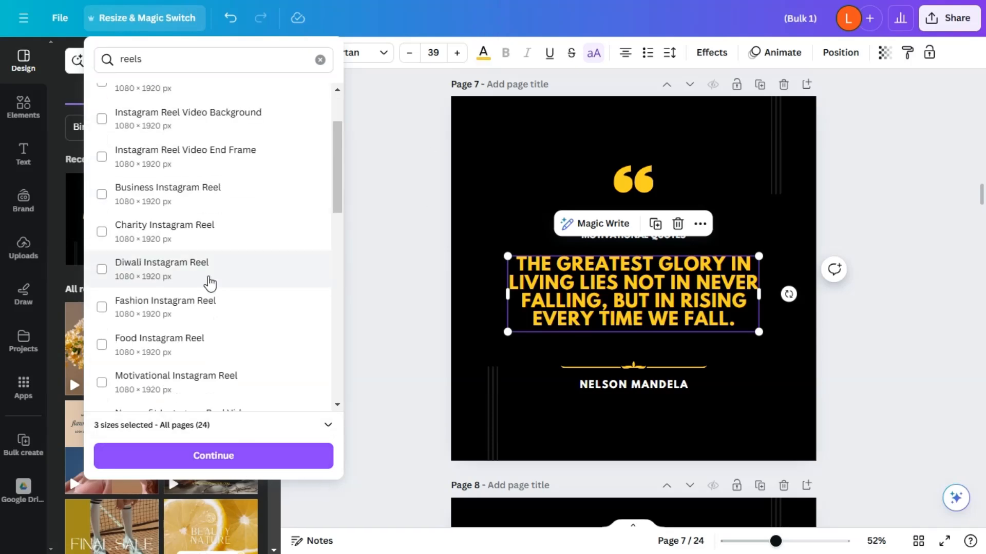
mouse_move(219, 448)
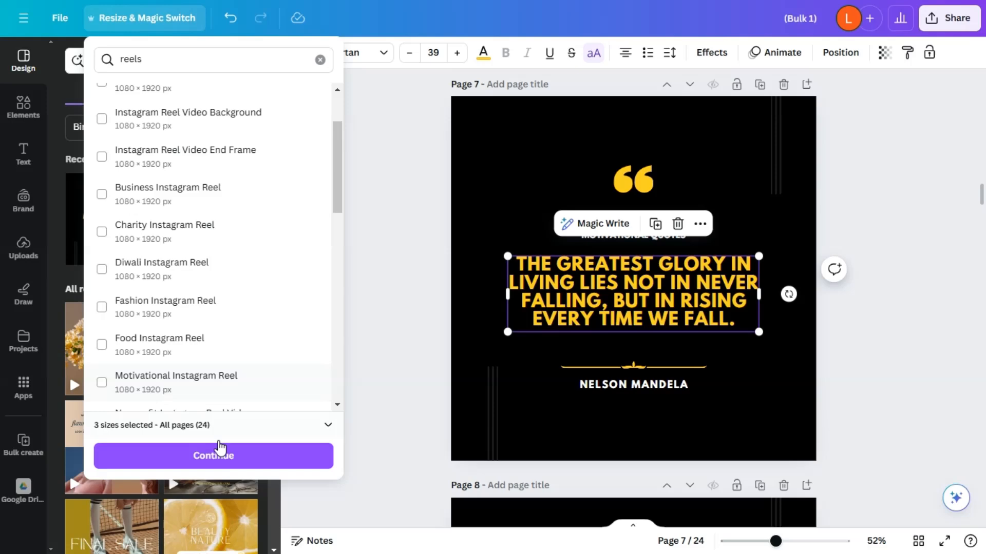
click(213, 456)
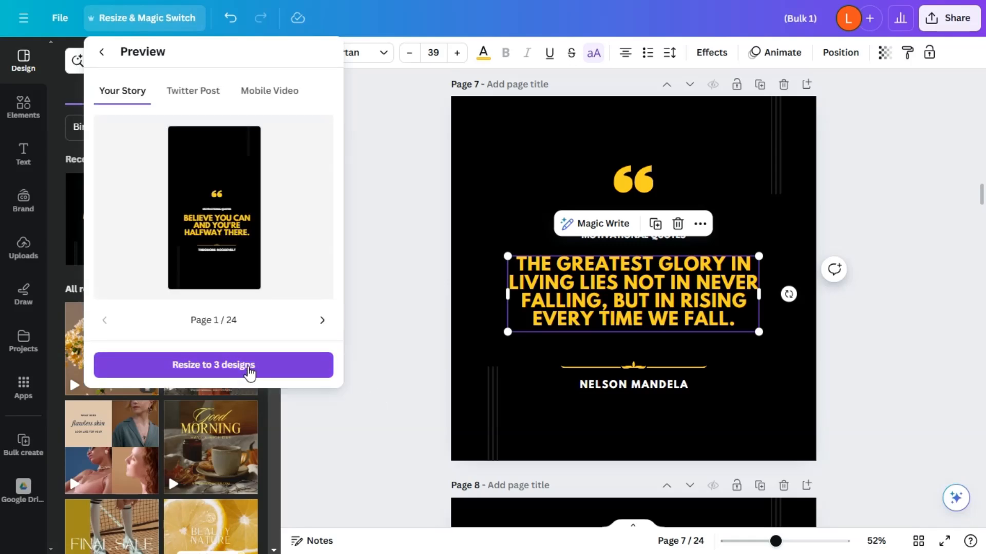
mouse_move(297, 314)
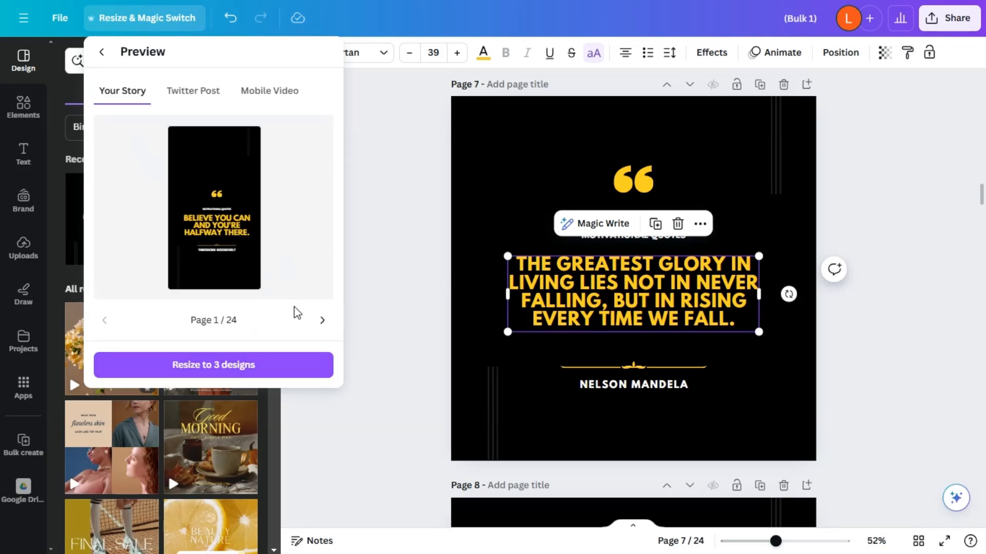
Step: Preview the Twitter Post and Mobile Video versions and create the three resized copies
click(192, 90)
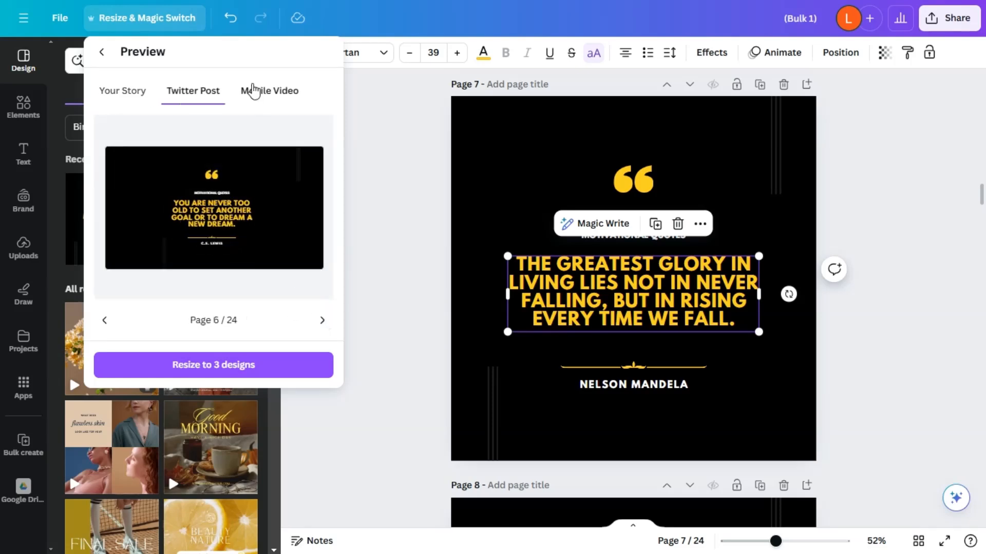
click(269, 91)
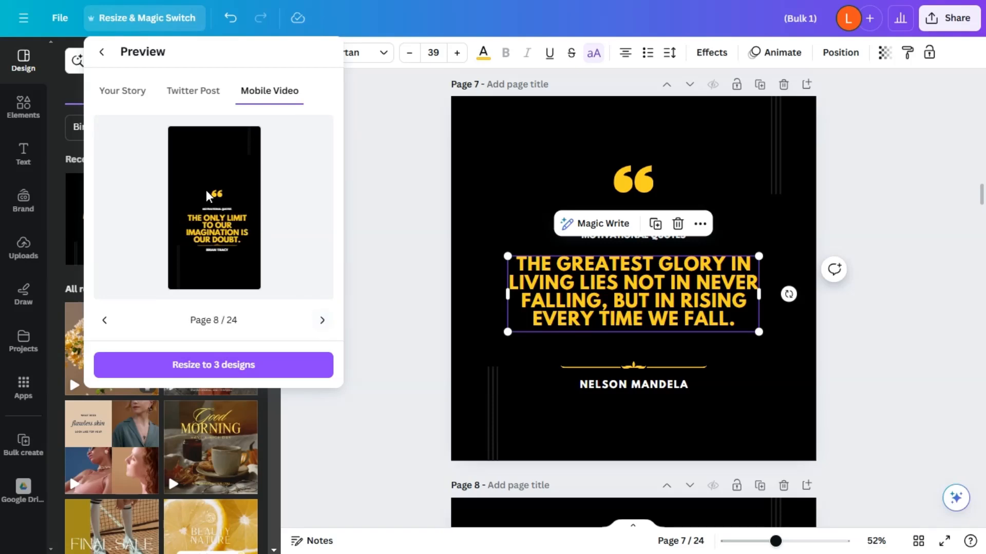
click(213, 364)
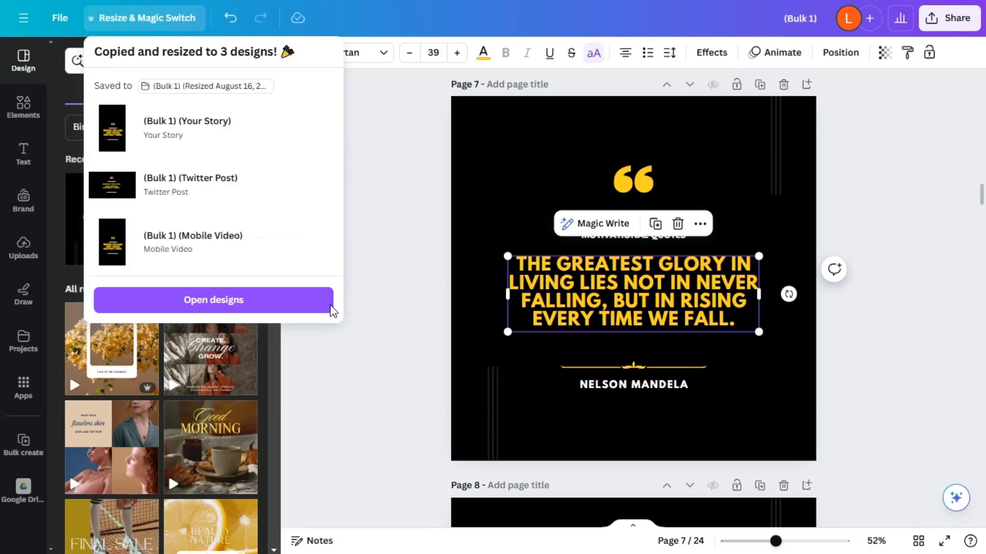
mouse_move(265, 307)
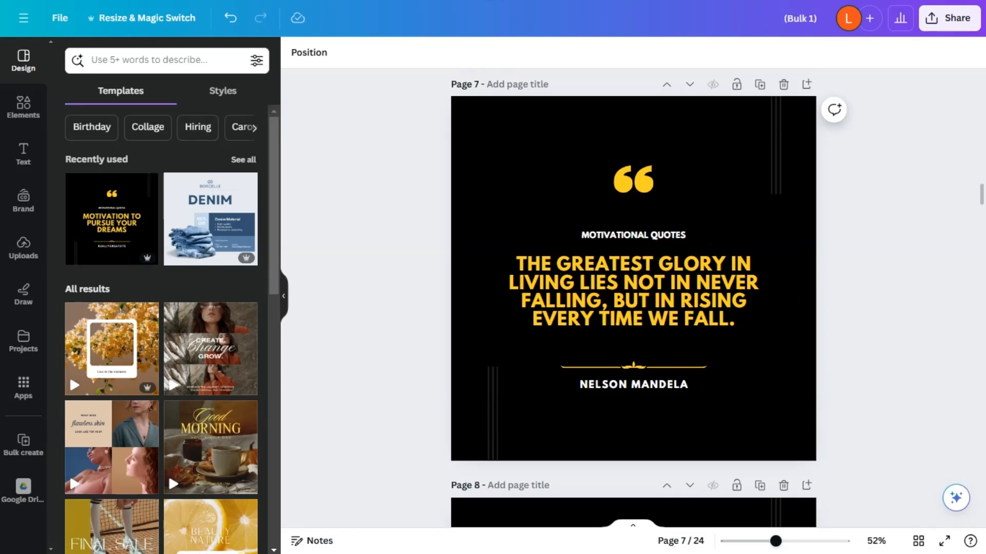
Step: Browse the Projects list of the resized Bulk 1 designs
click(22, 340)
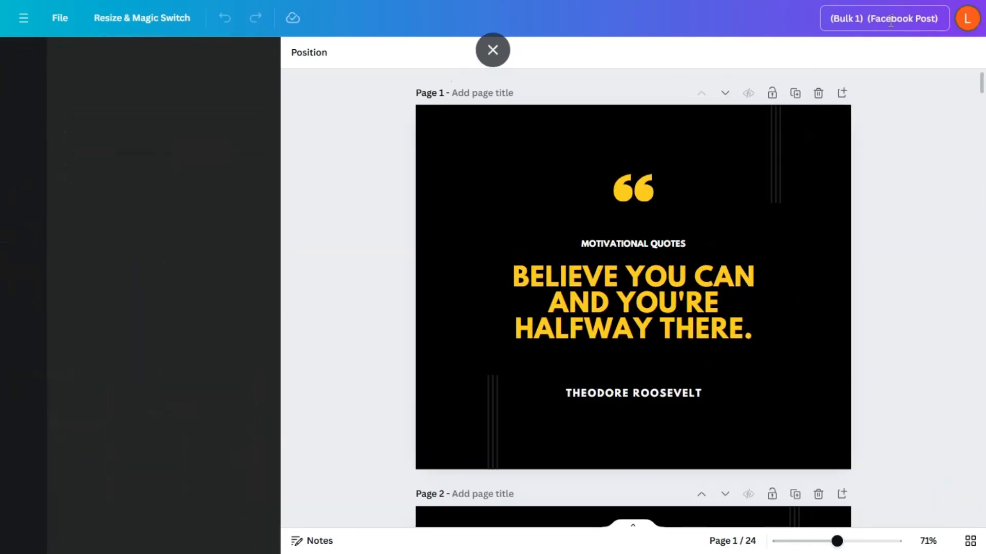
click(492, 50)
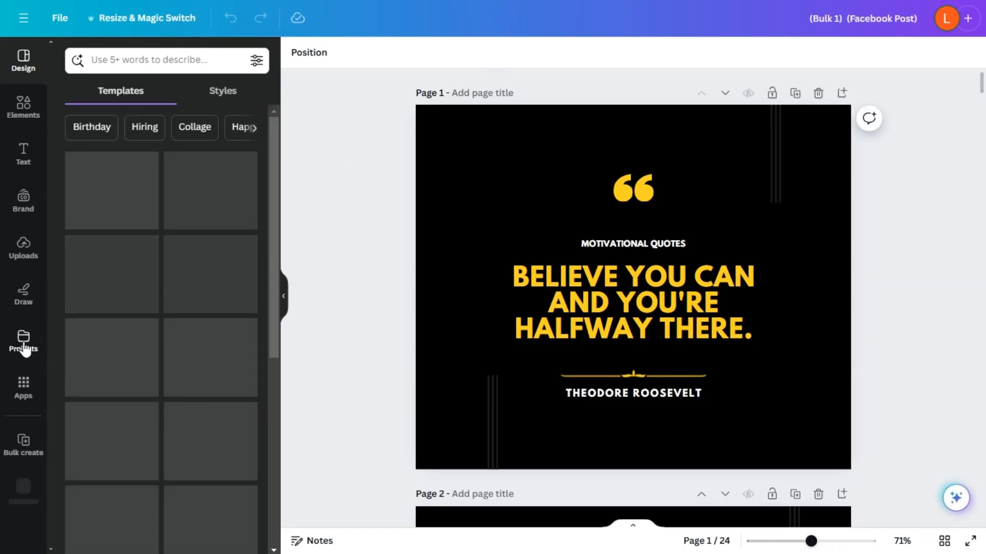
click(24, 341)
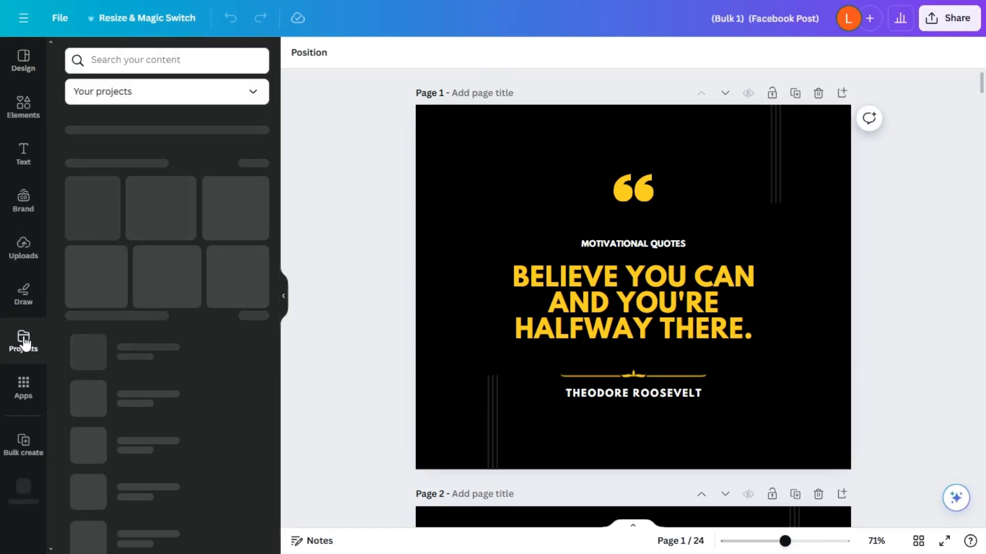
click(23, 341)
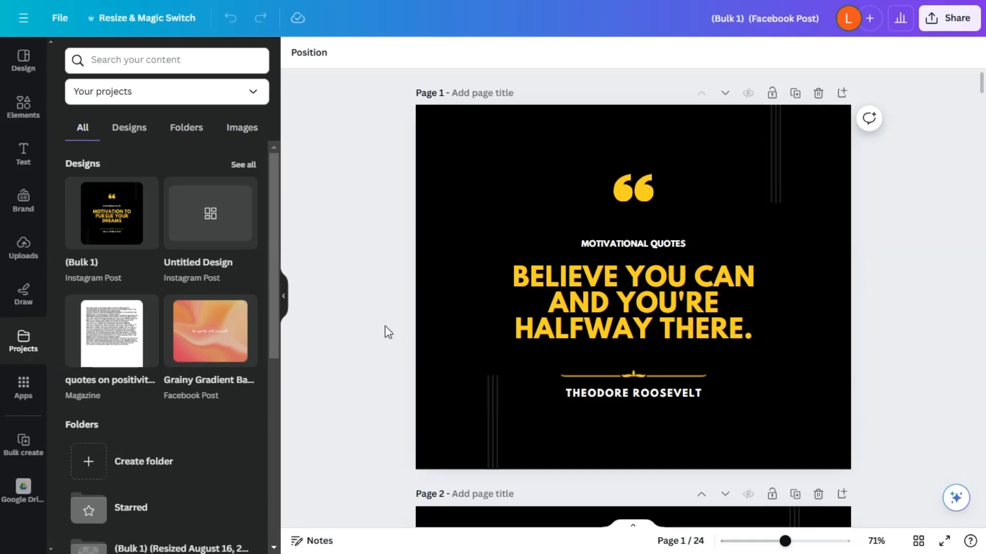
scroll(down, 3)
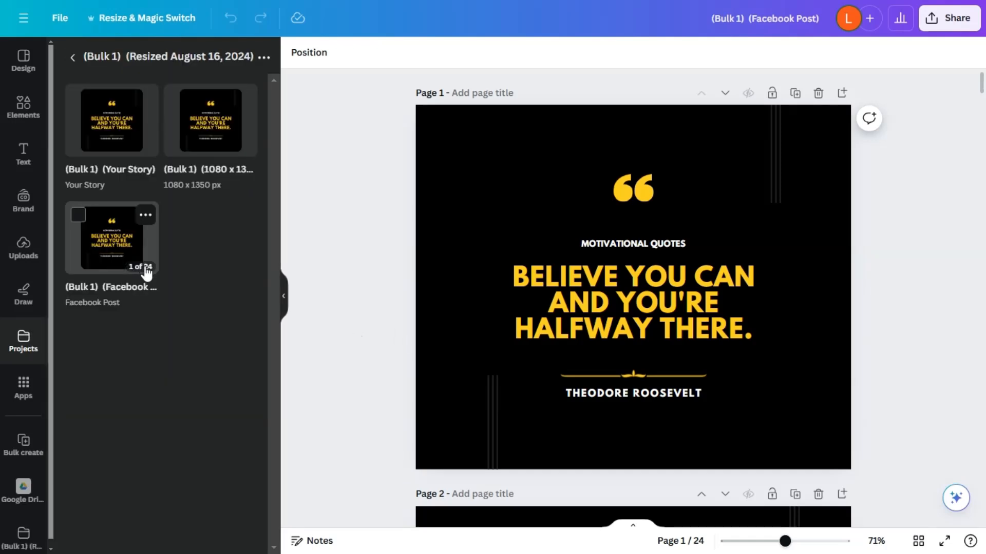
mouse_move(89, 269)
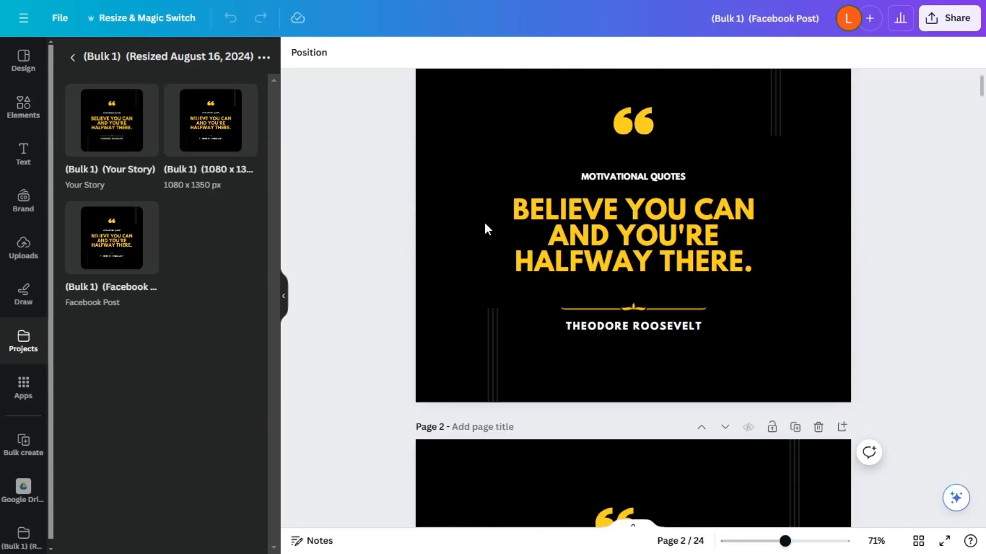
Step: Glance at the Elements library, then open the Bulk 1 Your Story design from Projects
click(23, 107)
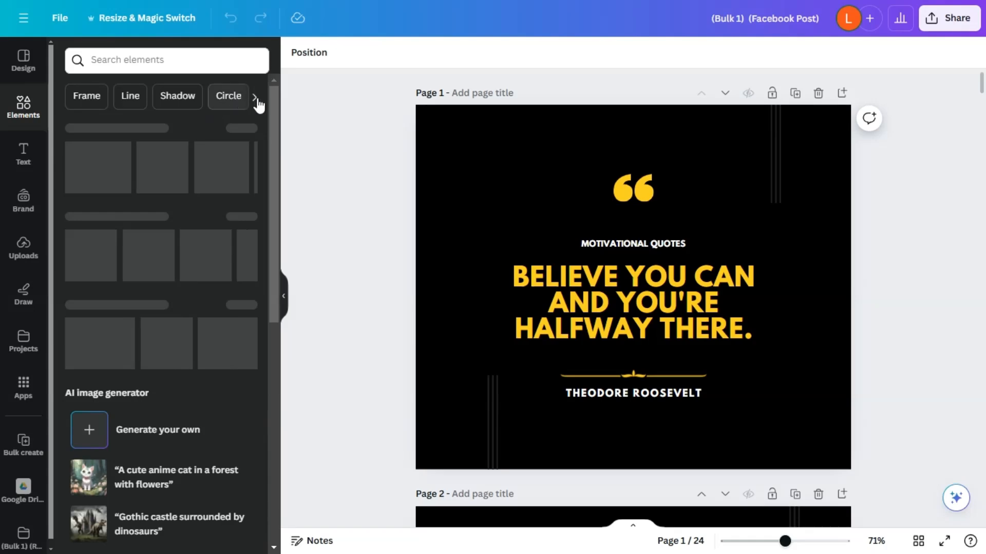
scroll(down, 3)
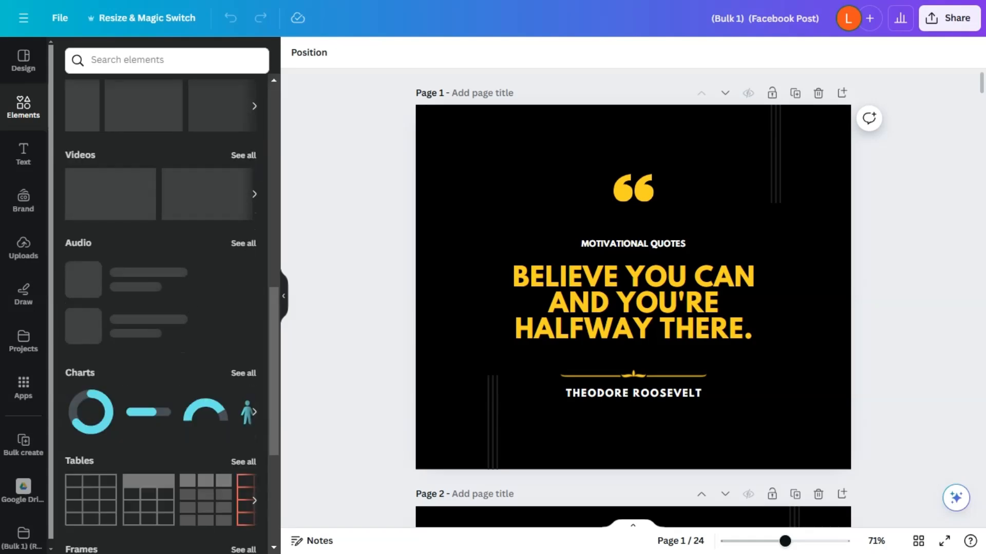
click(22, 341)
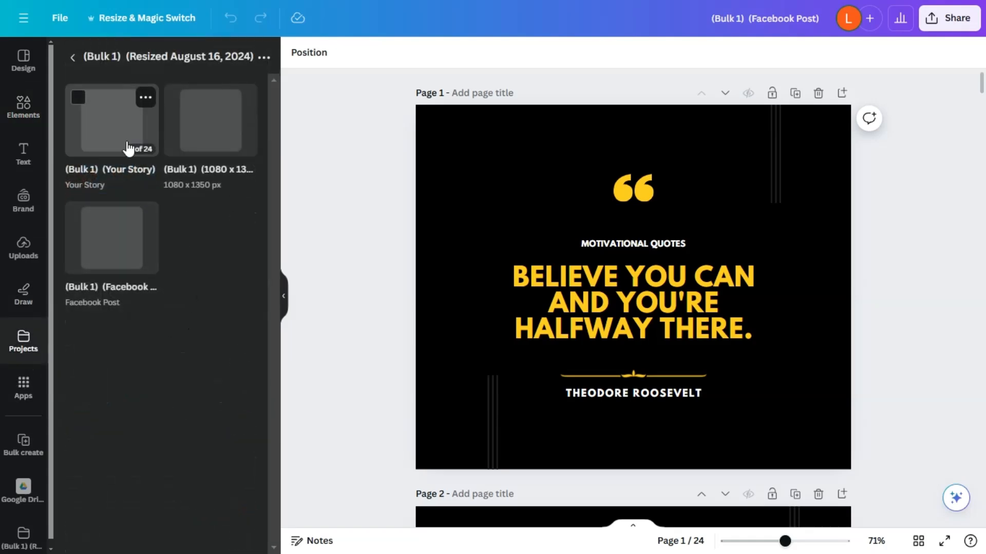
click(111, 121)
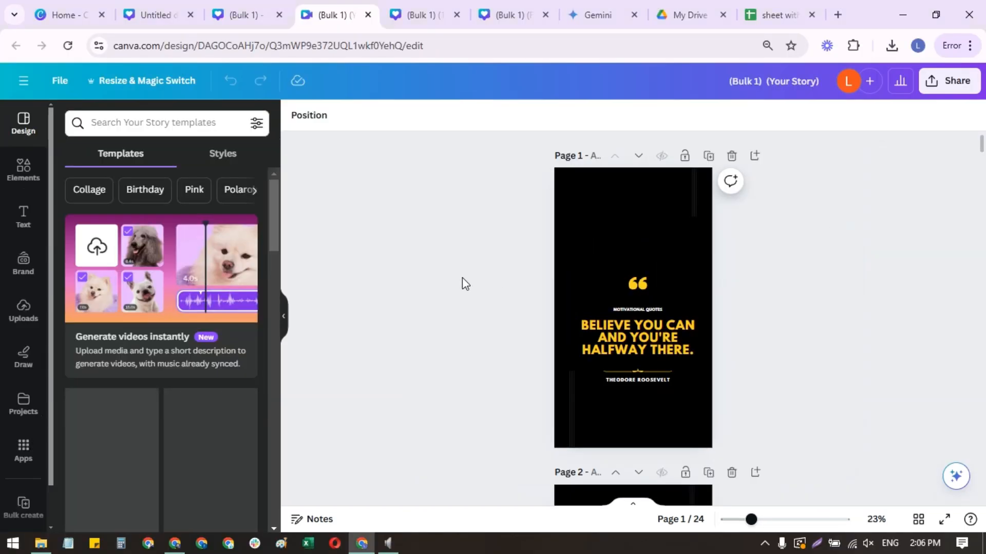
Step: Go fullscreen and browse motivational videos in Elements, placing clips as backgrounds on story pages 1–3
key(F11)
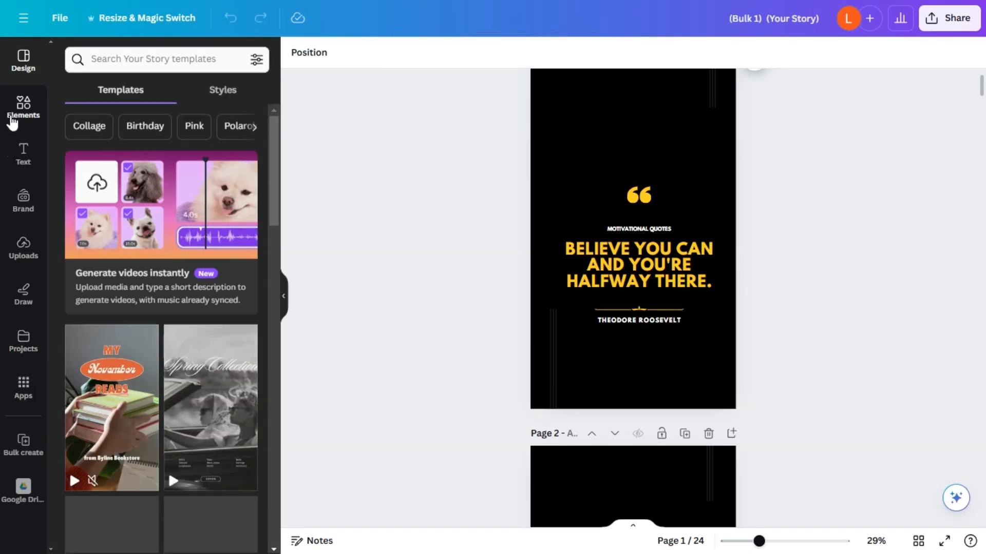
click(23, 107)
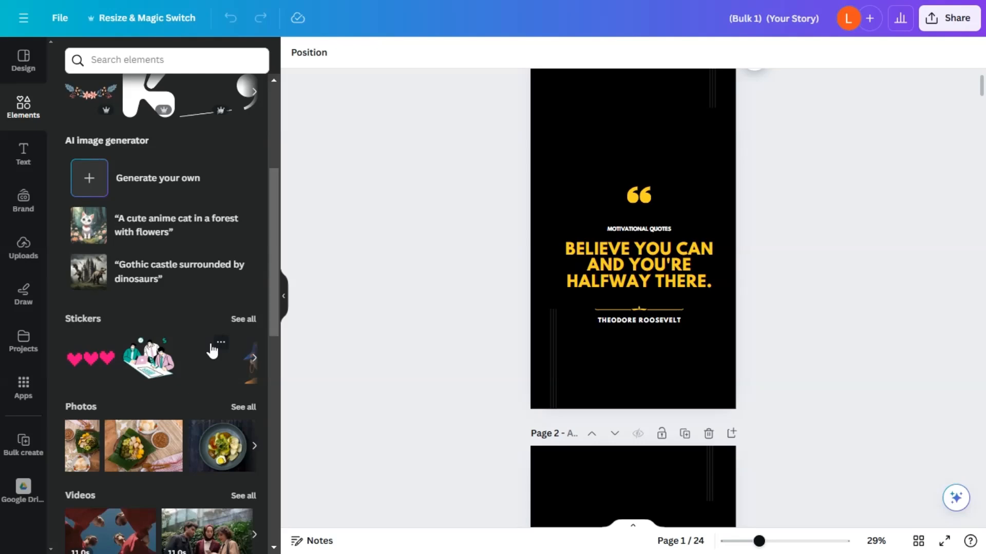
scroll(down, 3)
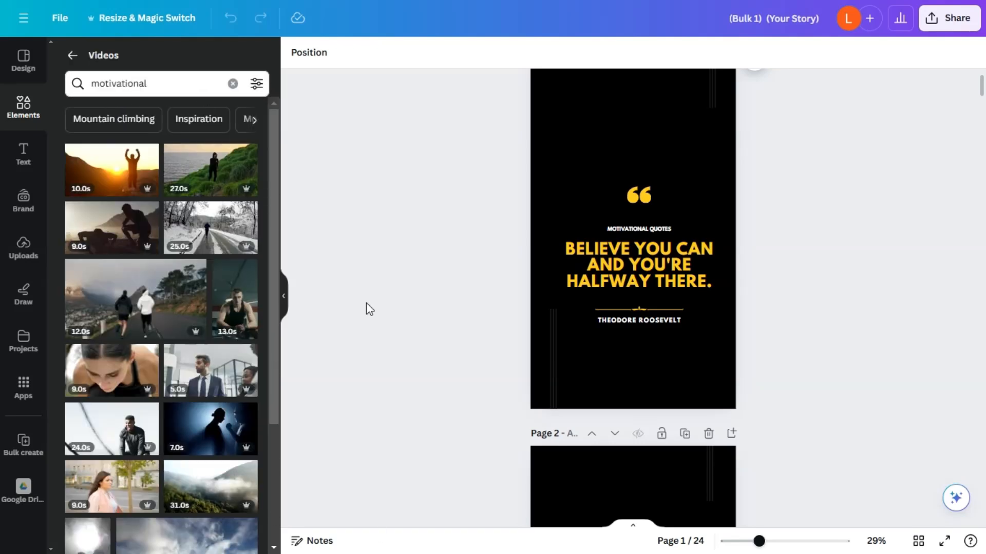
scroll(down, 3)
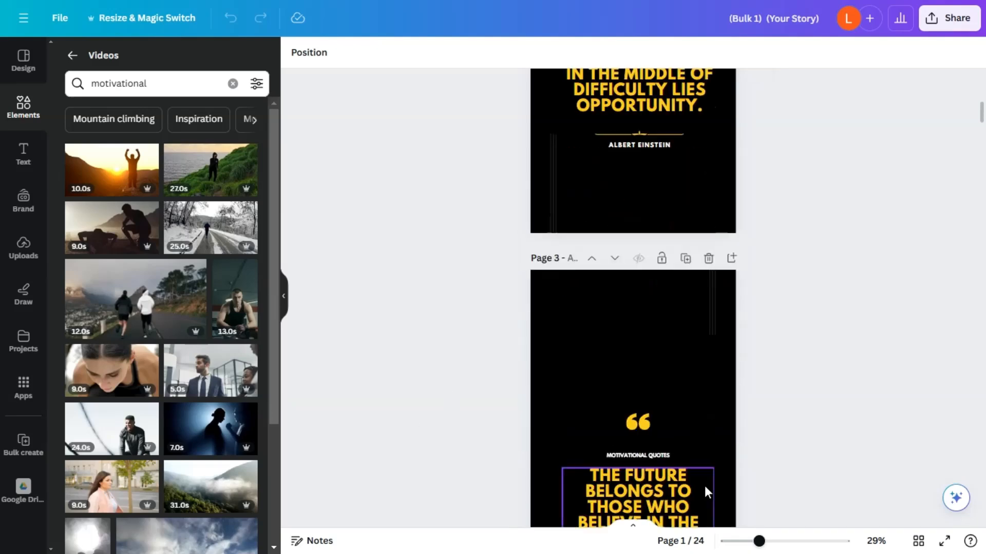
scroll(down, 3)
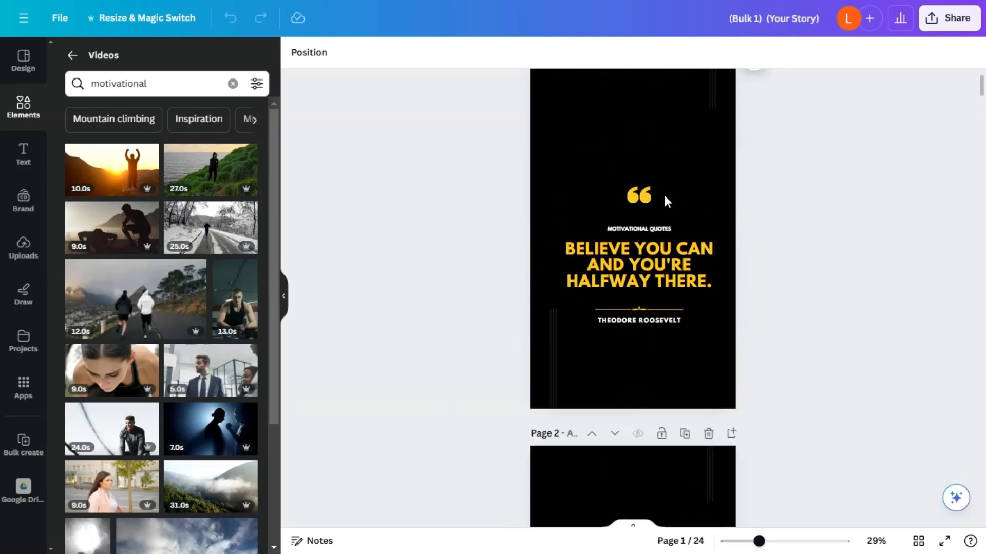
mouse_move(587, 295)
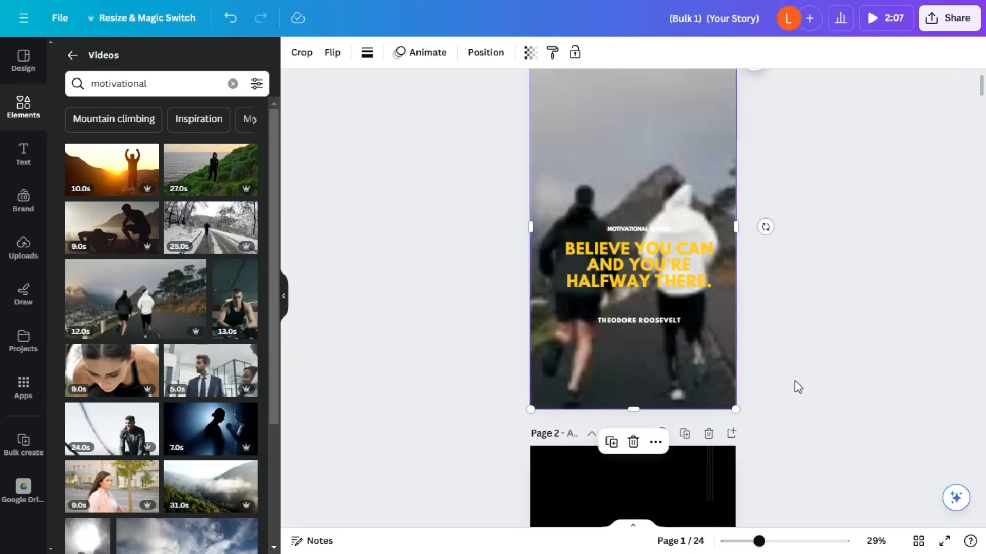
scroll(down, 3)
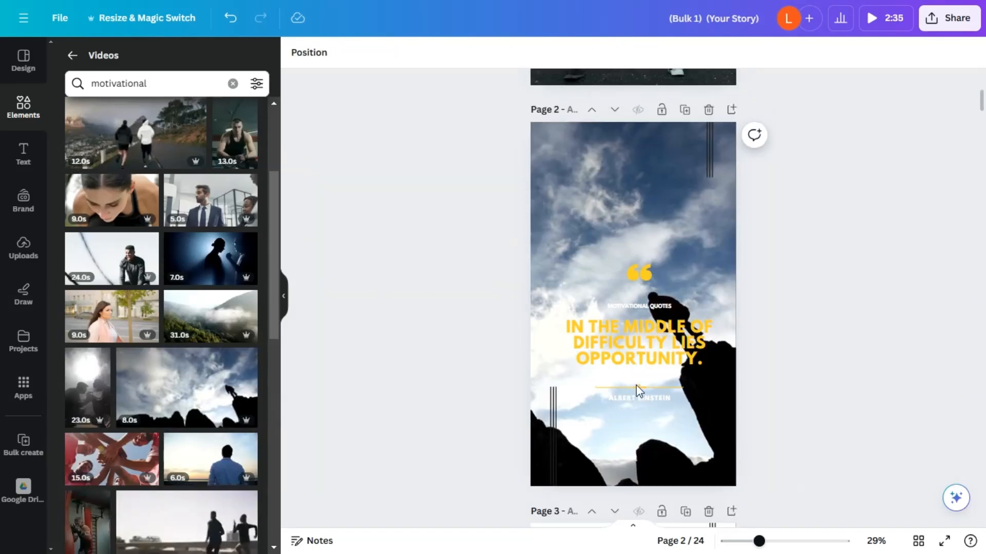
scroll(down, 3)
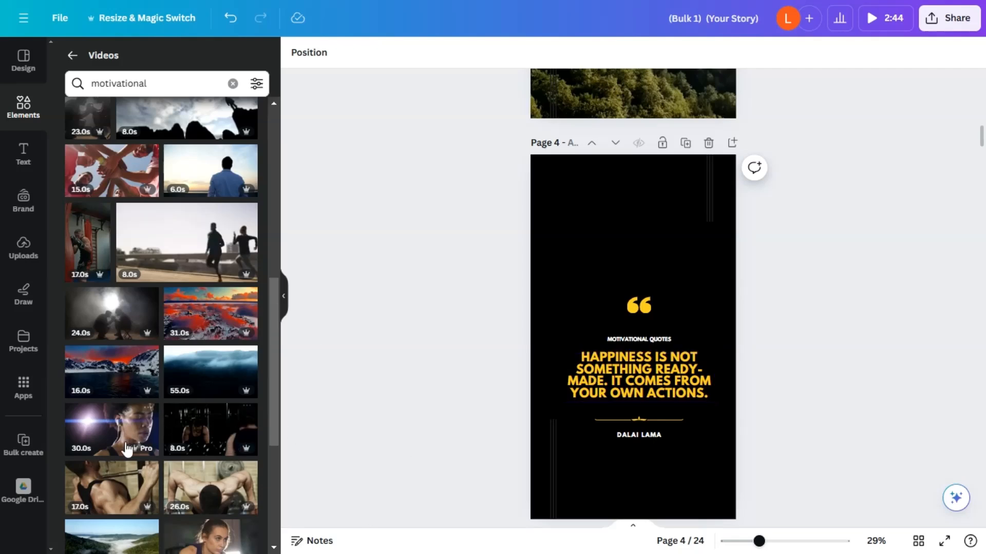
click(950, 18)
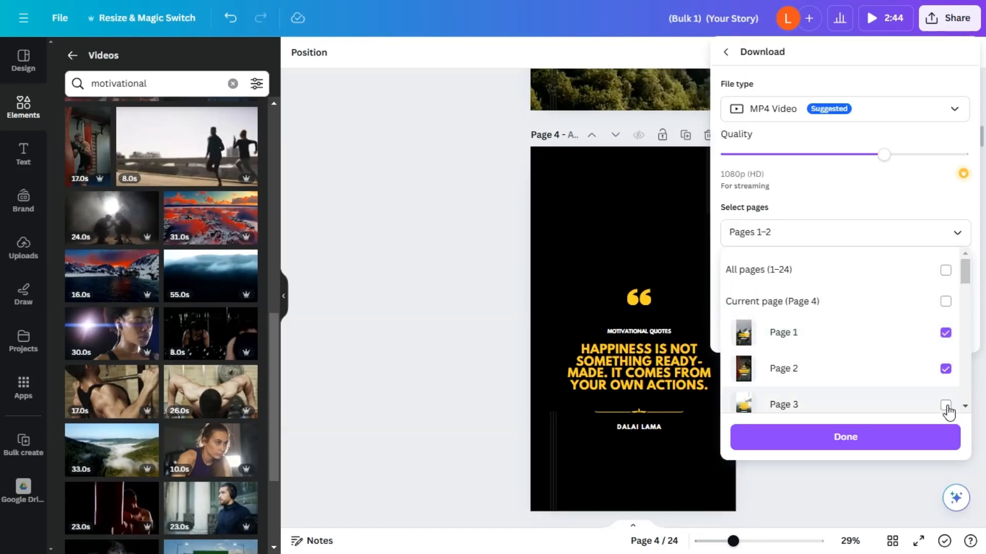
Step: Download pages 1–3 as separate MP4 video files
click(945, 404)
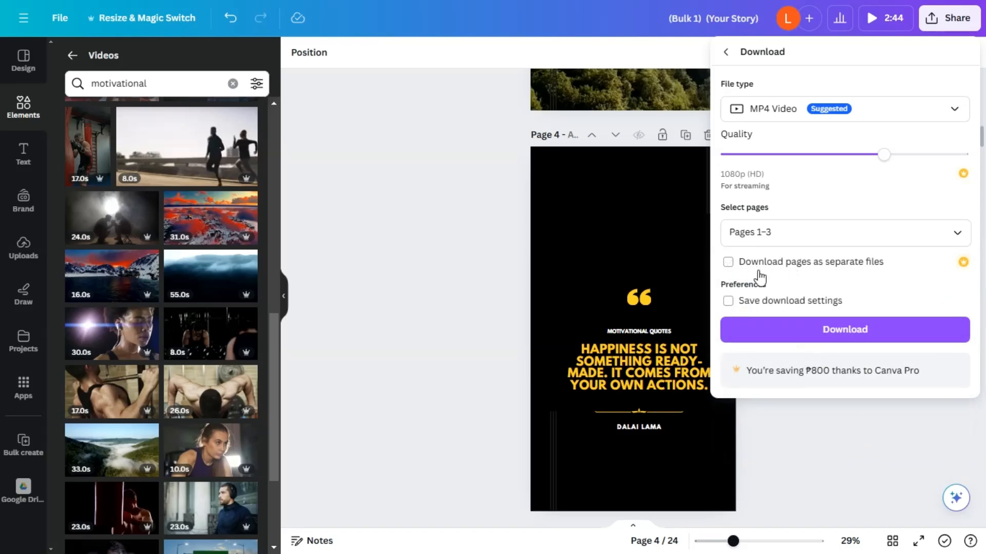
click(727, 262)
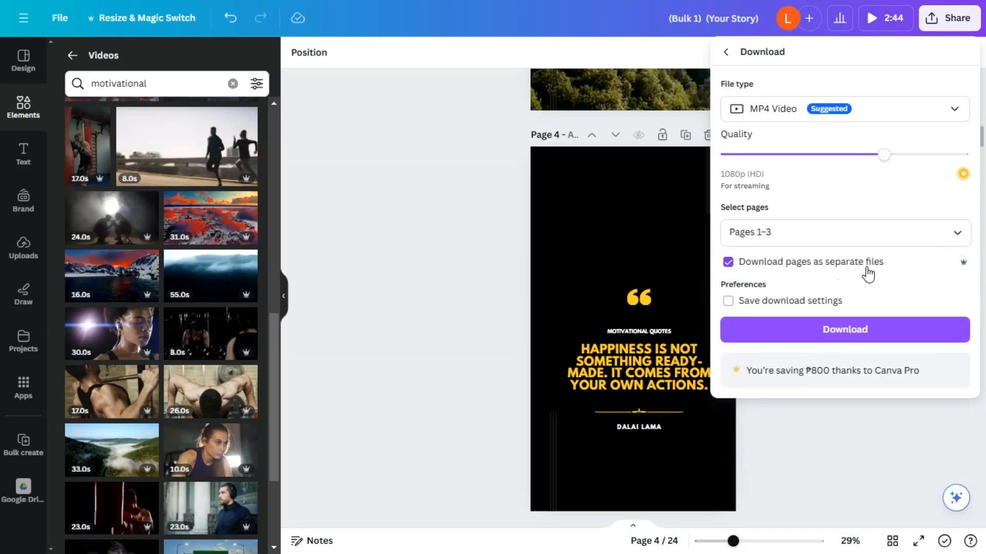
click(844, 329)
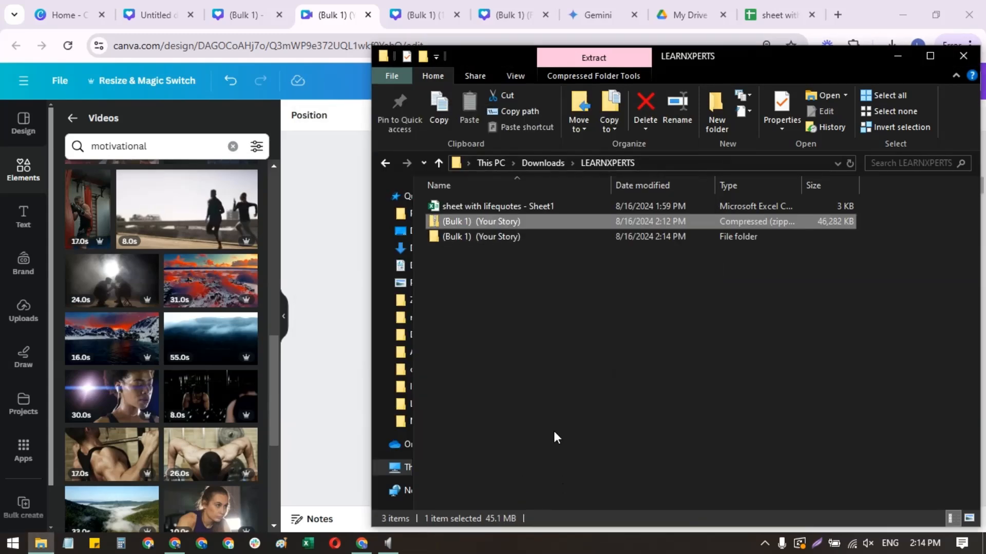
Step: Open the extracted Your Story folder, play video 1 in Movies & TV, then close the player
double_click(482, 236)
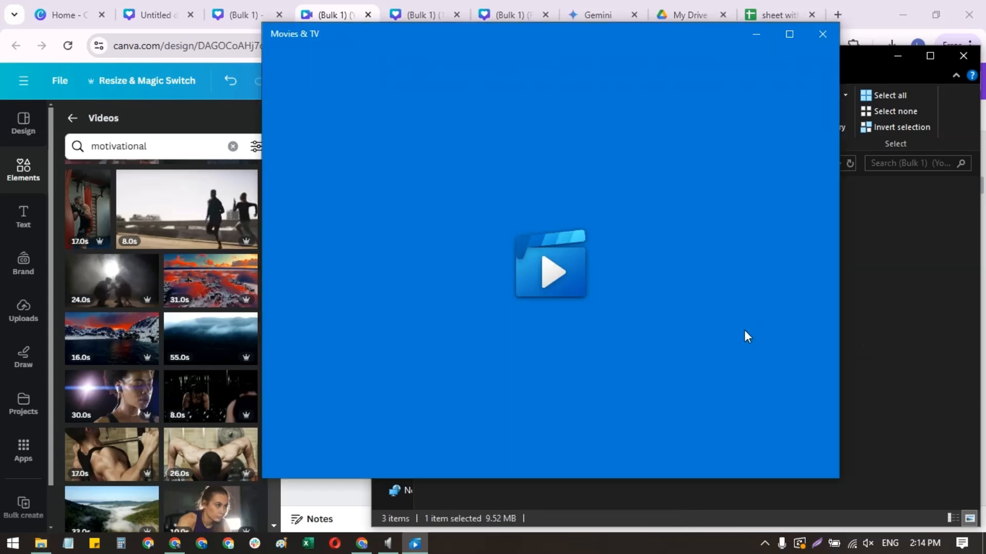
click(550, 271)
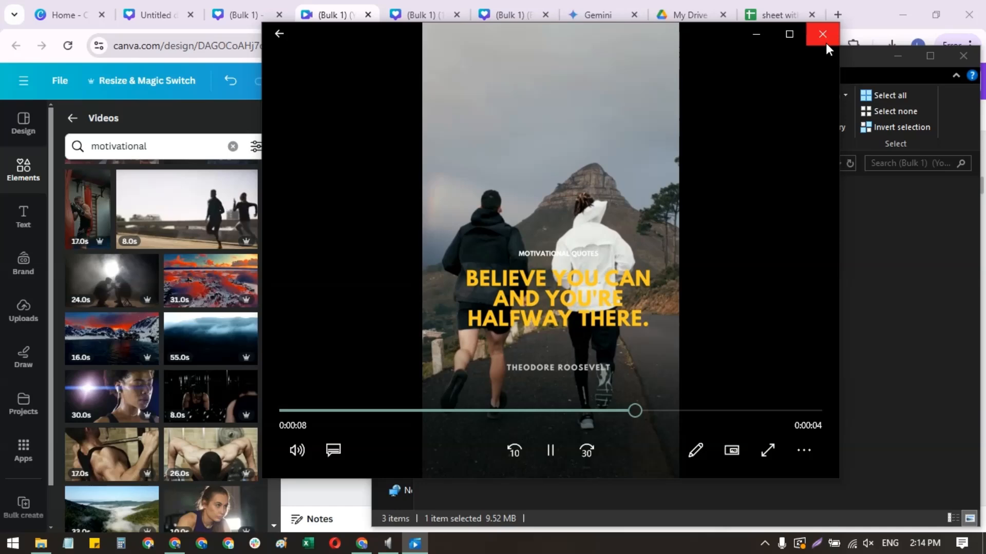
click(822, 34)
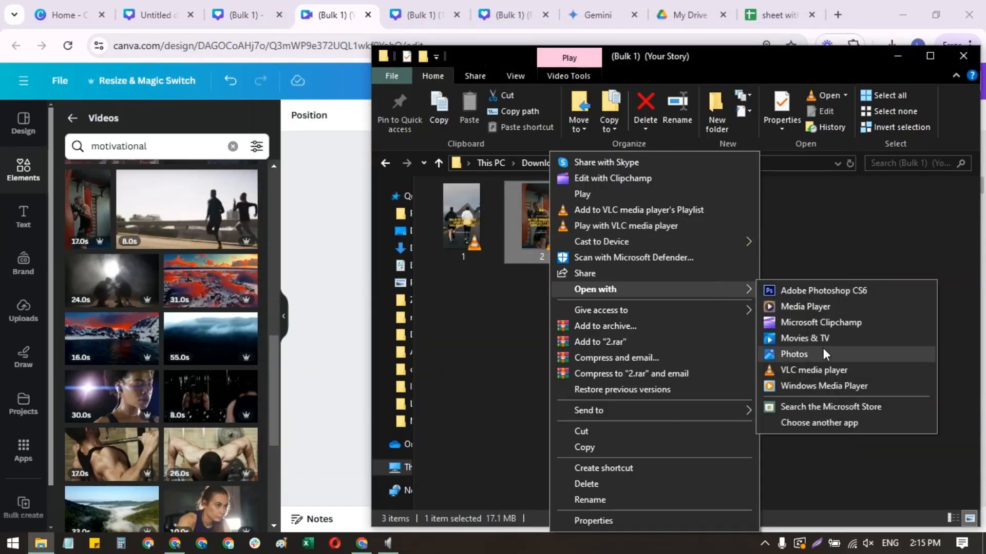
Step: Open 2.mp4, the Einstein quote video, in Windows Photos
click(794, 354)
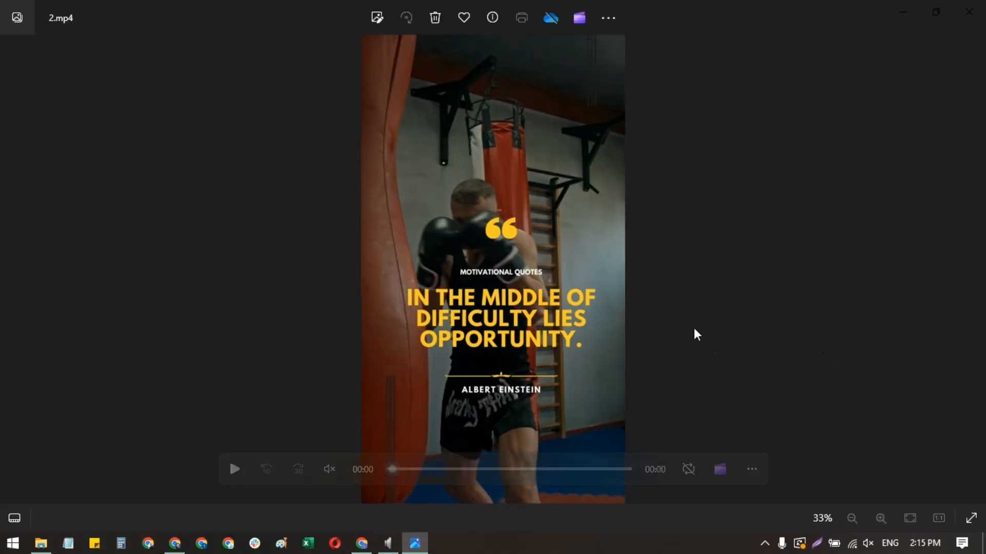